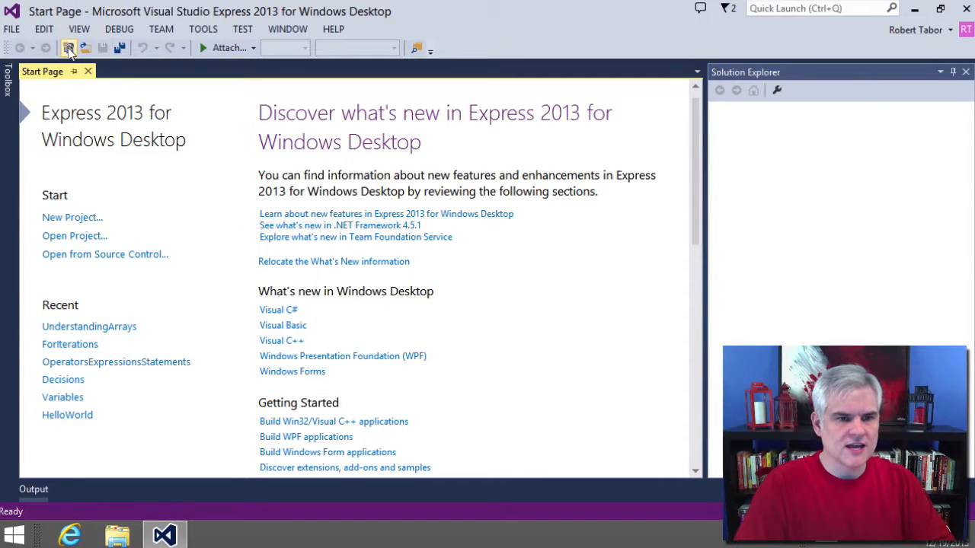
Create a new Visual C# Console Application project named HelperMethods
{"action": "left_click", "coordinate": [69, 47]}
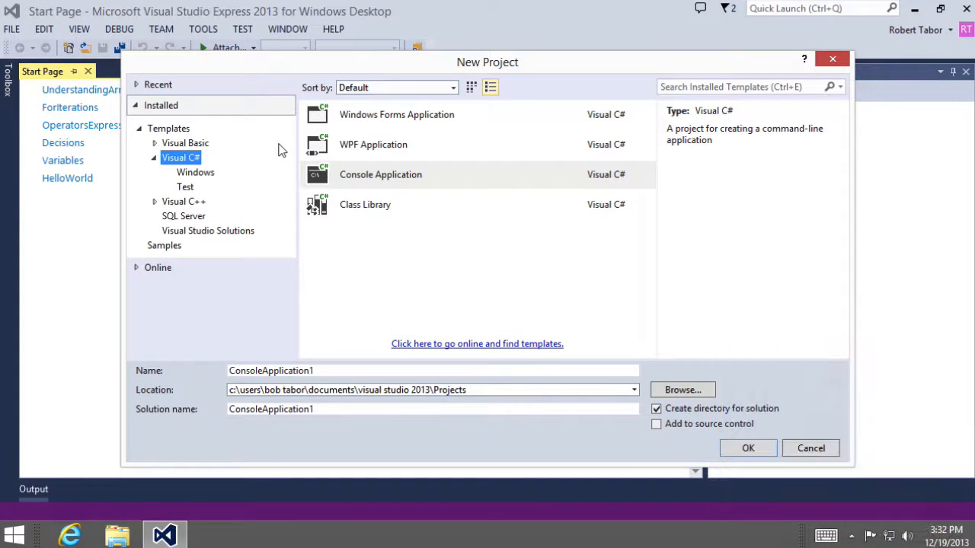
{"action": "mouse_move", "coordinate": [186, 160]}
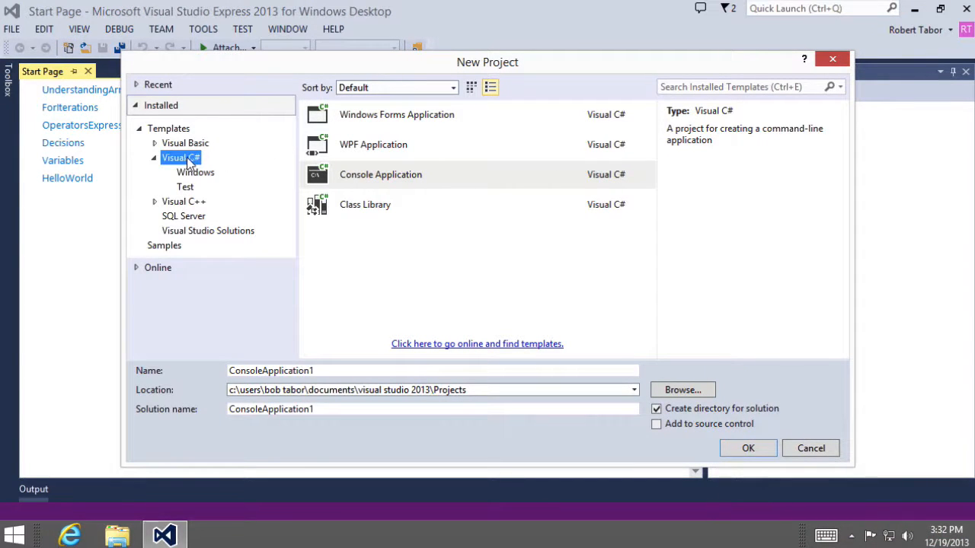
{"action": "left_click", "coordinate": [381, 173]}
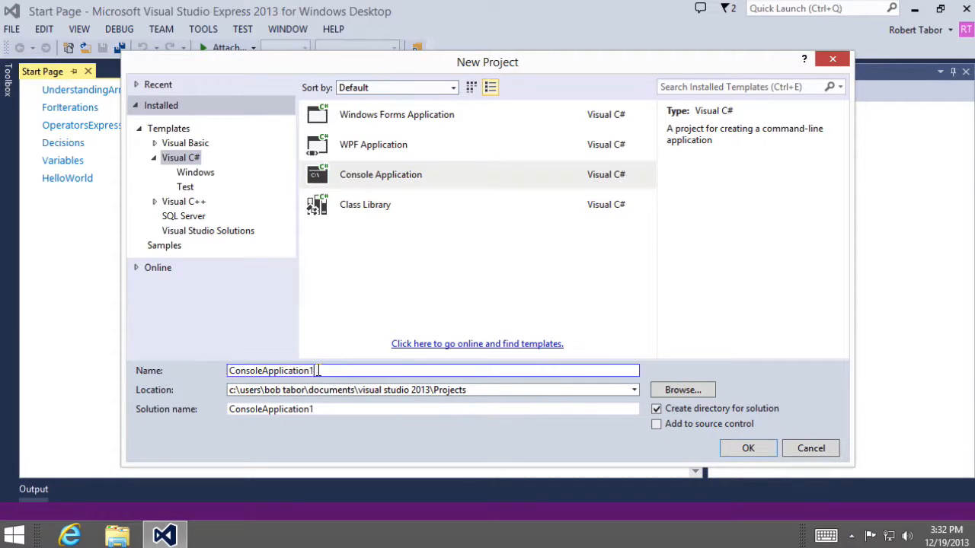
{"action": "triple_click", "coordinate": [271, 370]}
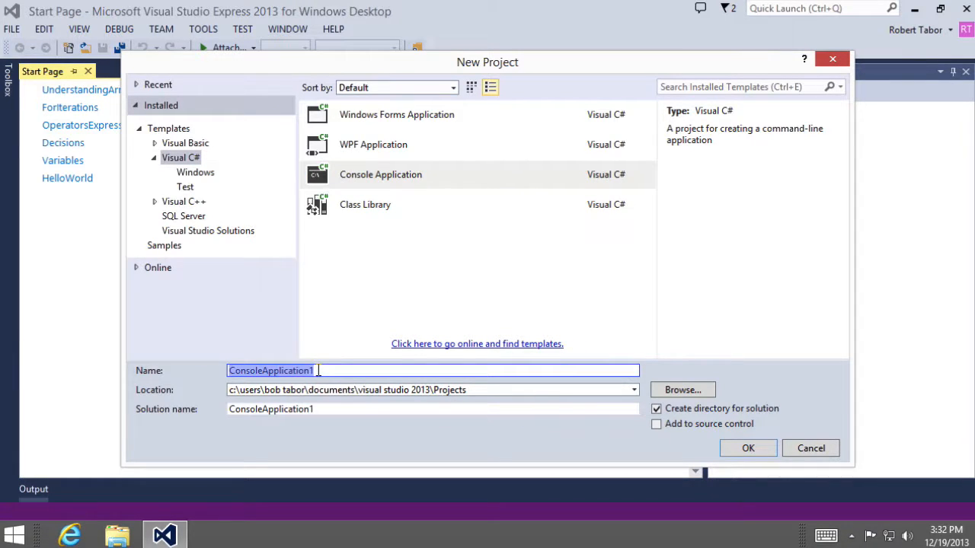
{"action": "type", "text": "Her"}
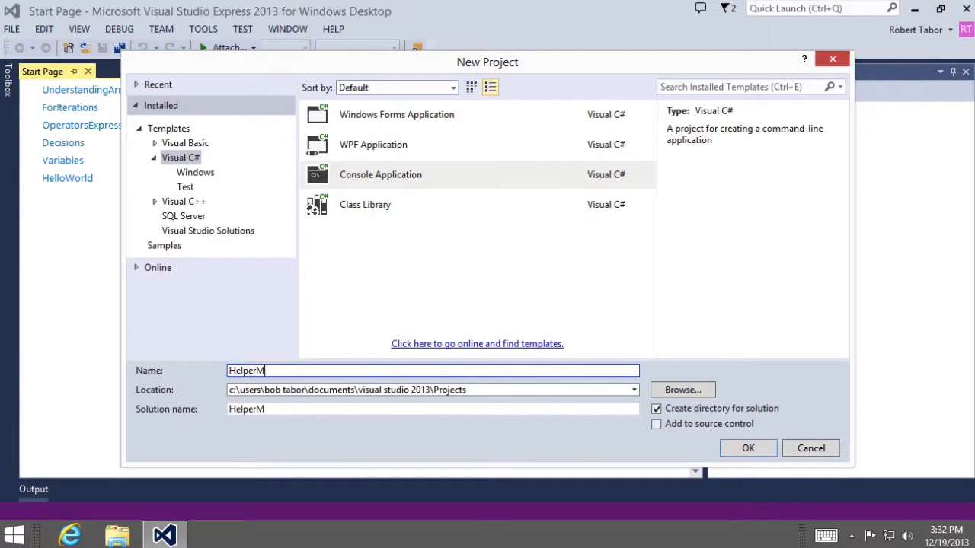
{"action": "type", "text": "ethod"}
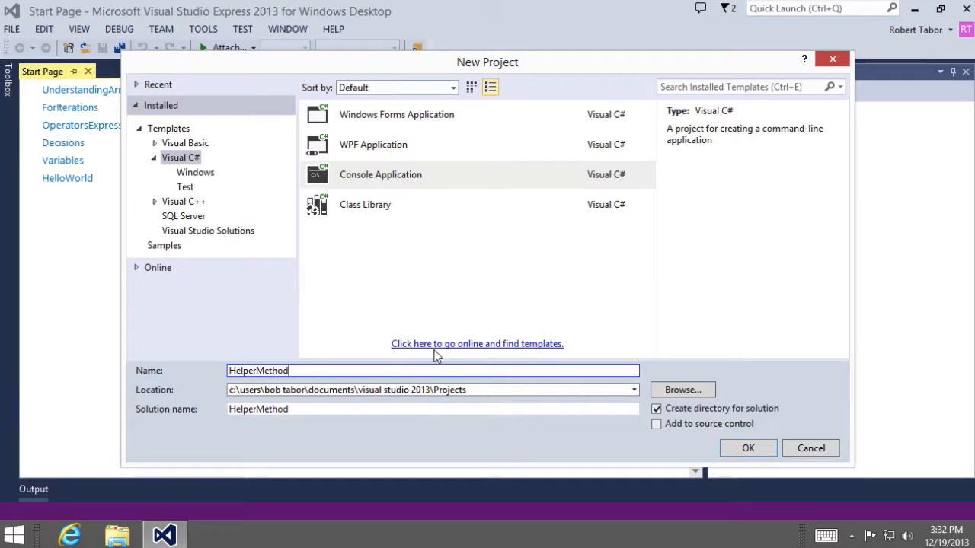
{"action": "type", "text": "s"}
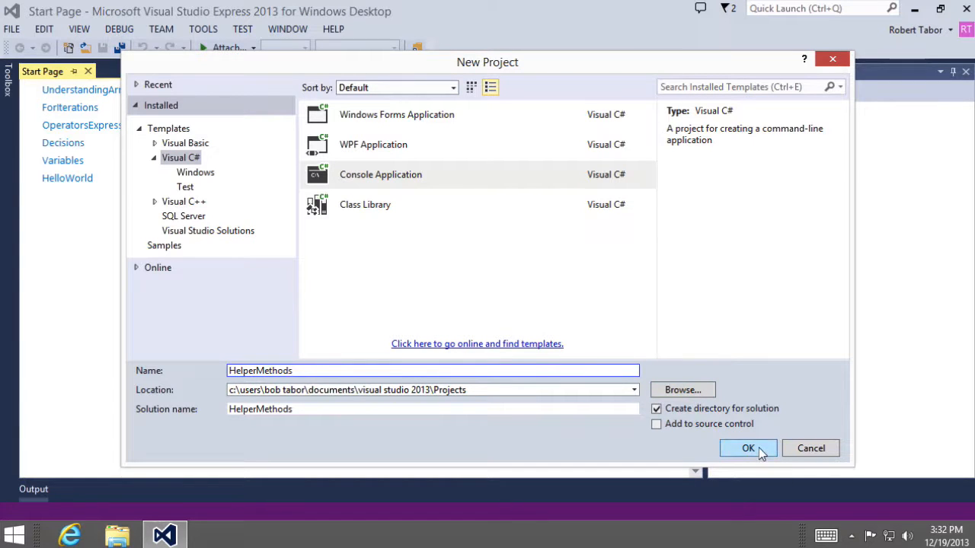
{"action": "left_click", "coordinate": [748, 448]}
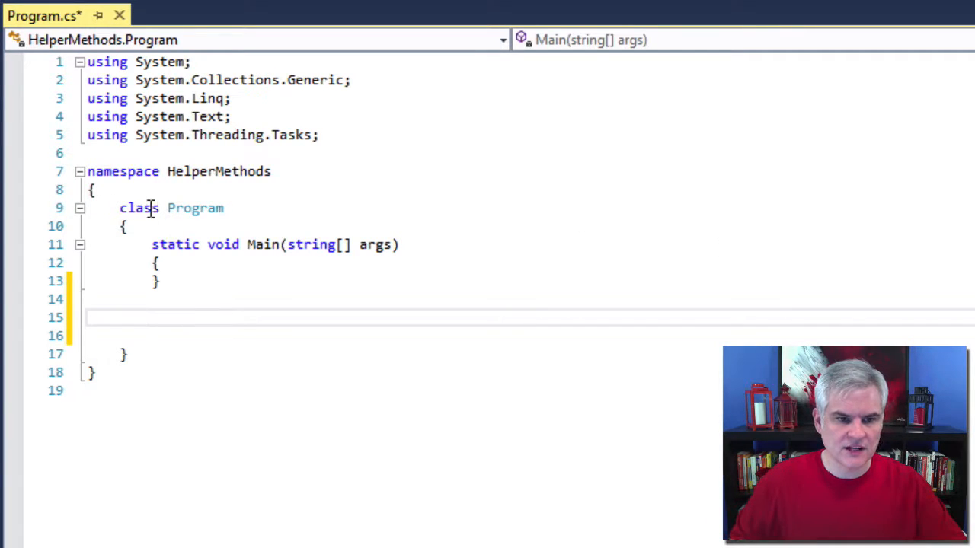
{"action": "mouse_move", "coordinate": [662, 469]}
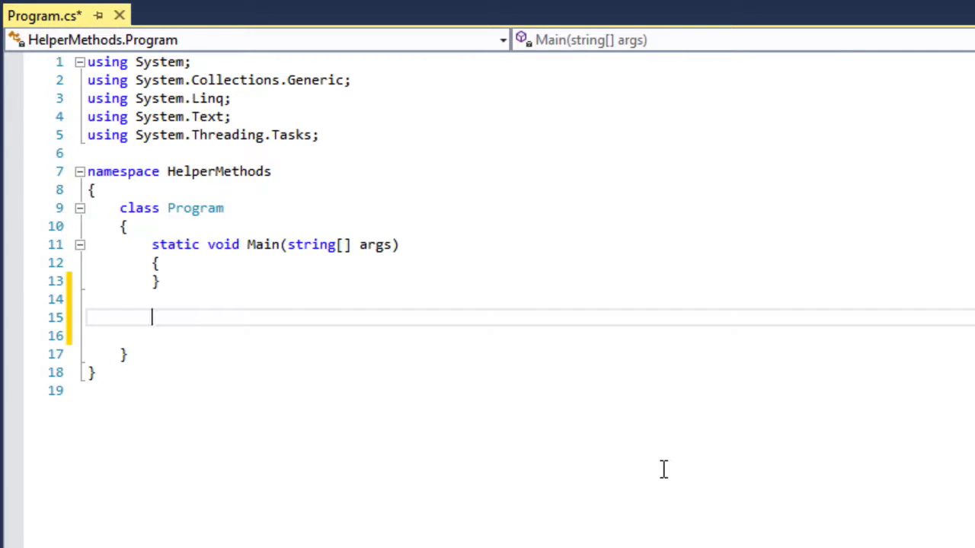
Write private string superSecretFormula() with a comment, returning "Hello World!"
{"action": "type", "text": "private string"}
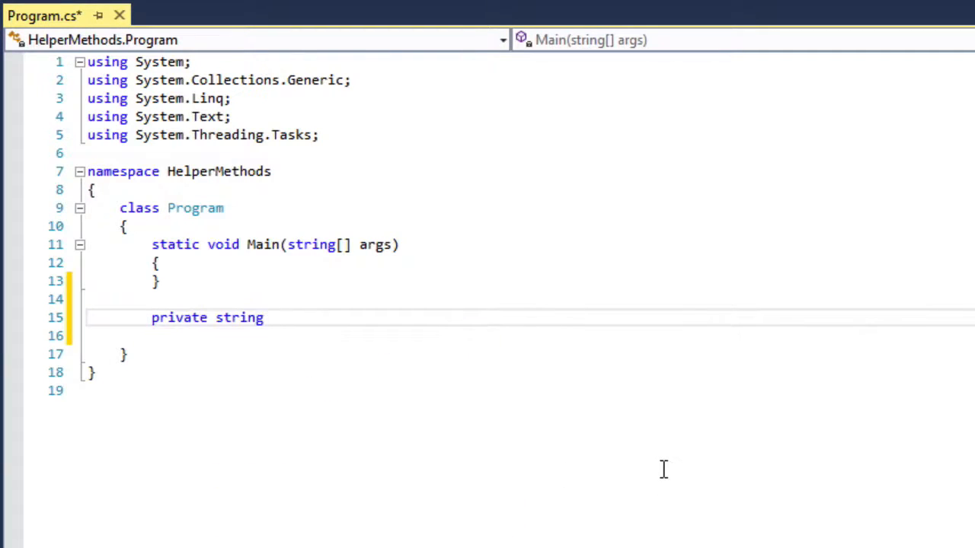
{"action": "type", "text": "superSecretFor"}
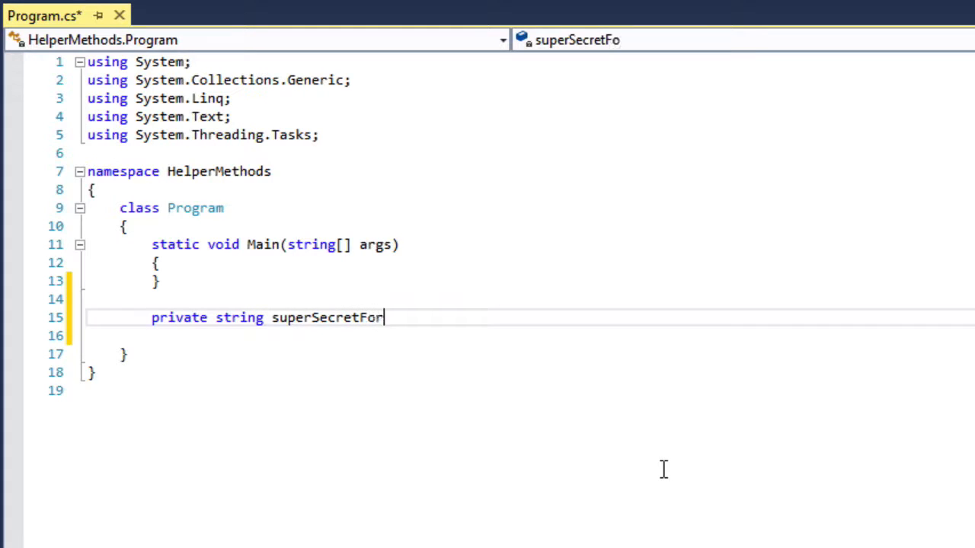
{"action": "type", "text": "rmula()"}
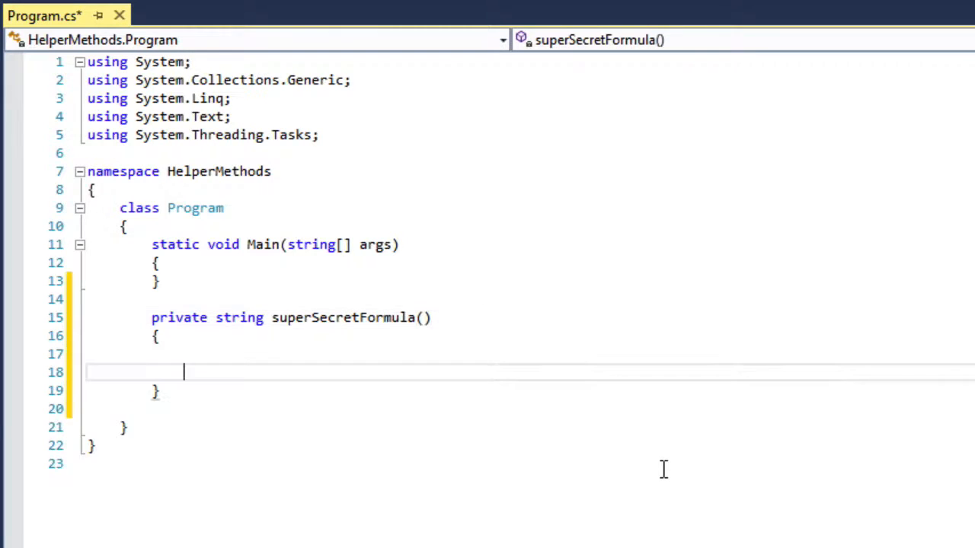
{"action": "type", "text": "// some cool stuff here"}
{"action": "type", "text": "return \"Hello World!"}
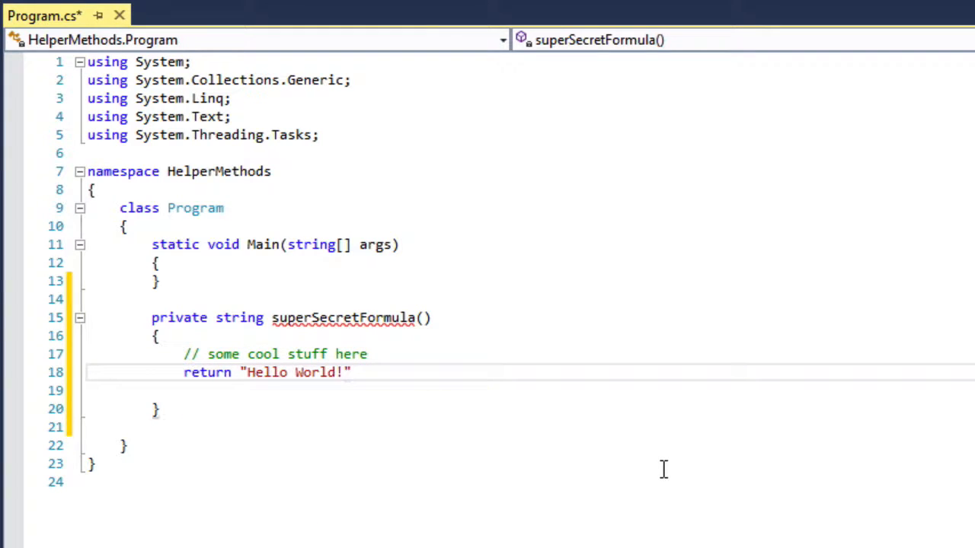
{"action": "type", "text": ";"}
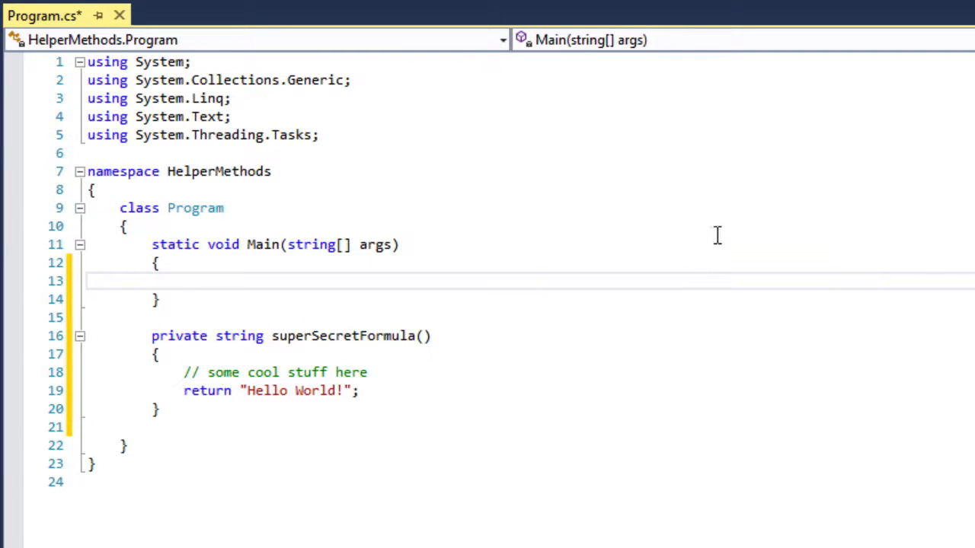
Declare string myValue = superSecretFormula(); in Main
{"action": "type", "text": "string ,myValue ="}
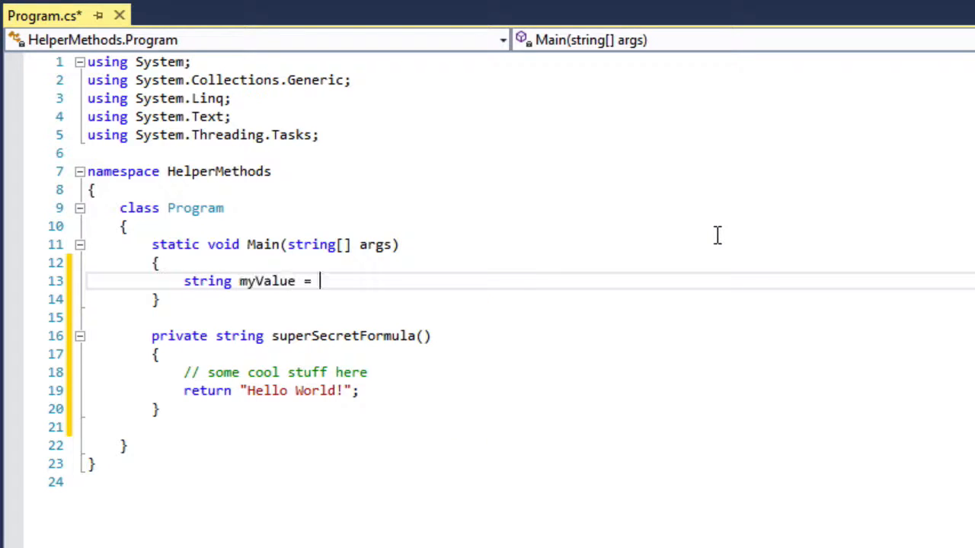
{"action": "type", "text": "superSev"}
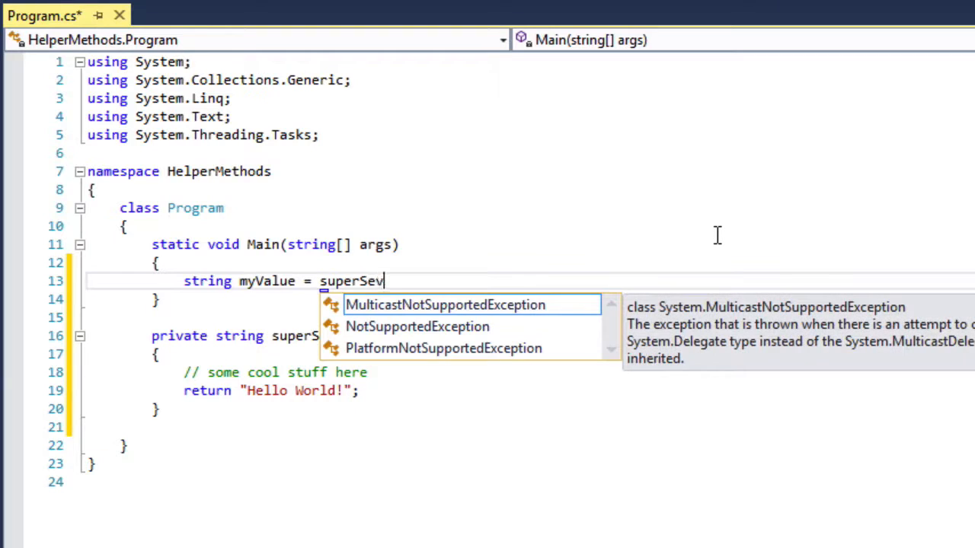
{"action": "type", "text": "ret"}
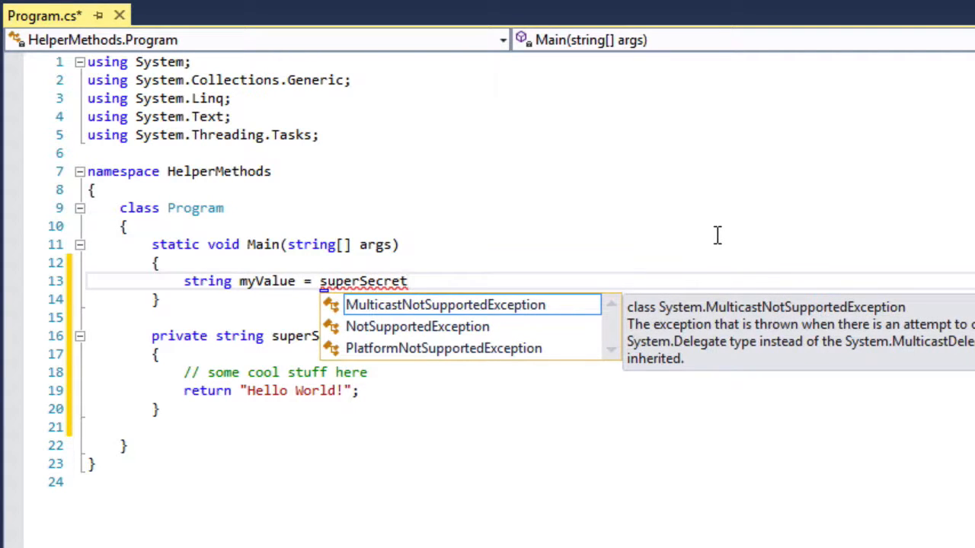
{"action": "type", "text": "Forum"}
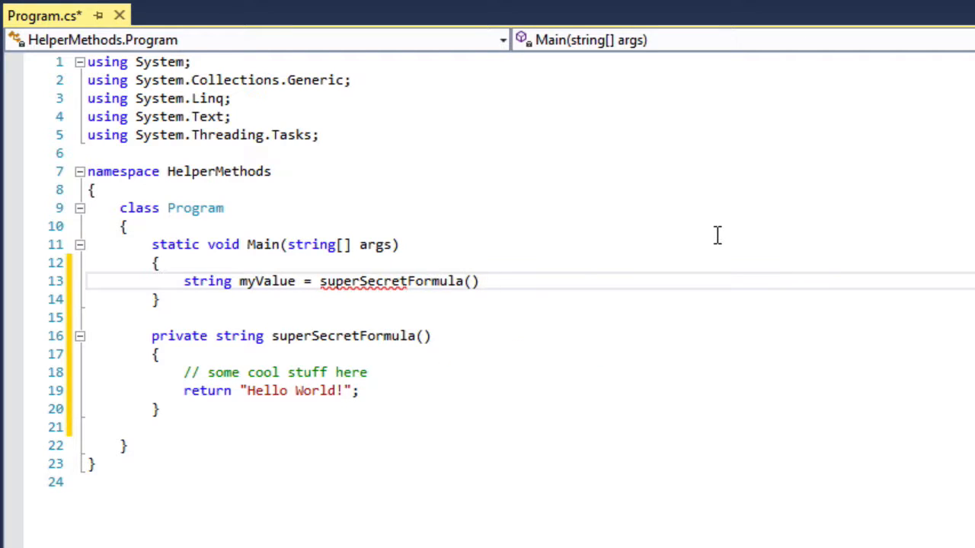
Write Console.WriteLine(myValue); followed by Console.ReadLine(); in Main
{"action": "type", "text": "Consol"}
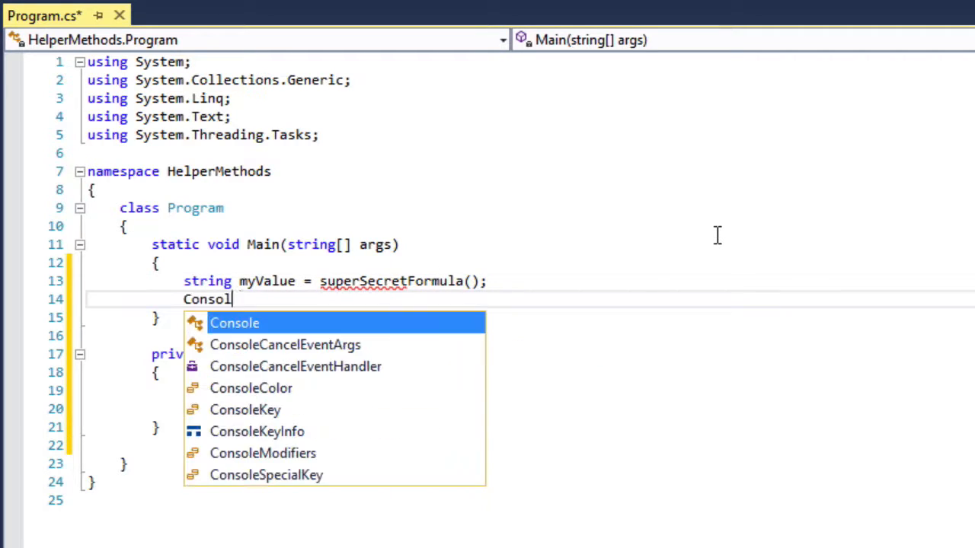
{"action": "type", "text": ".WriteLine("}
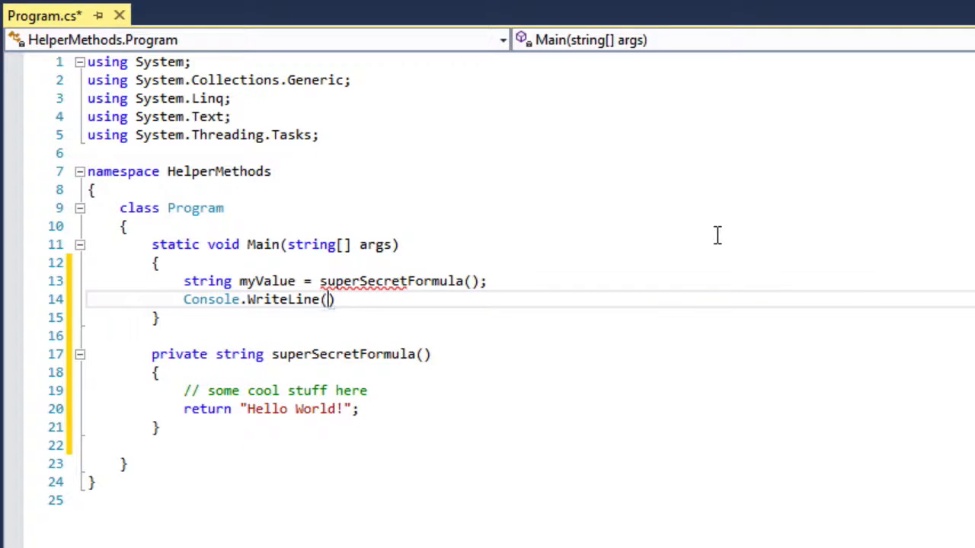
{"action": "type", "text": "myValue"}
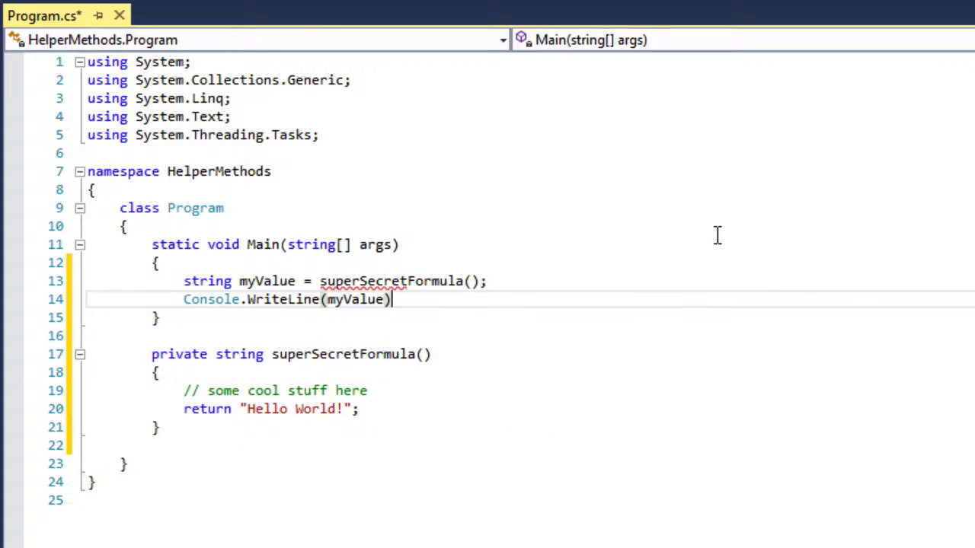
{"action": "type", "text": "Console.ReadLine();"}
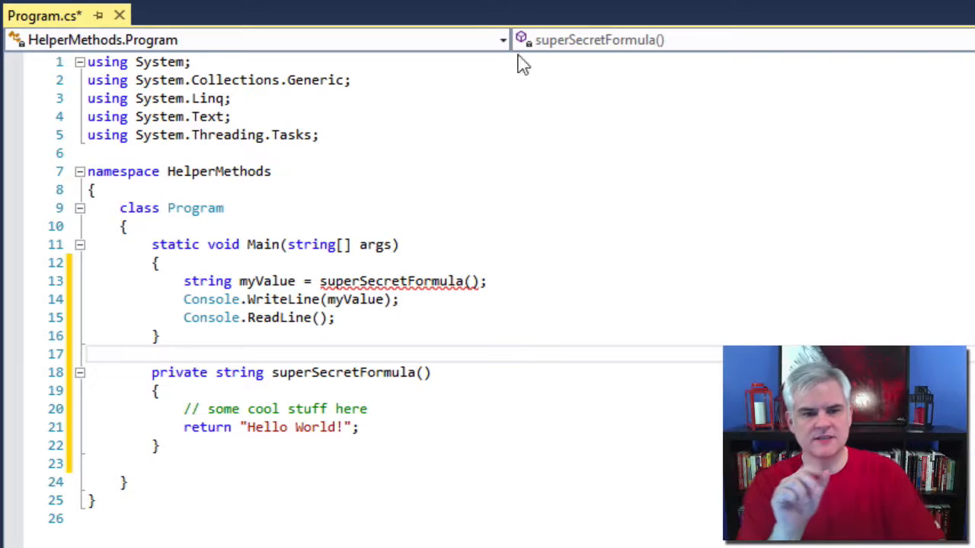
{"action": "mouse_move", "coordinate": [393, 281]}
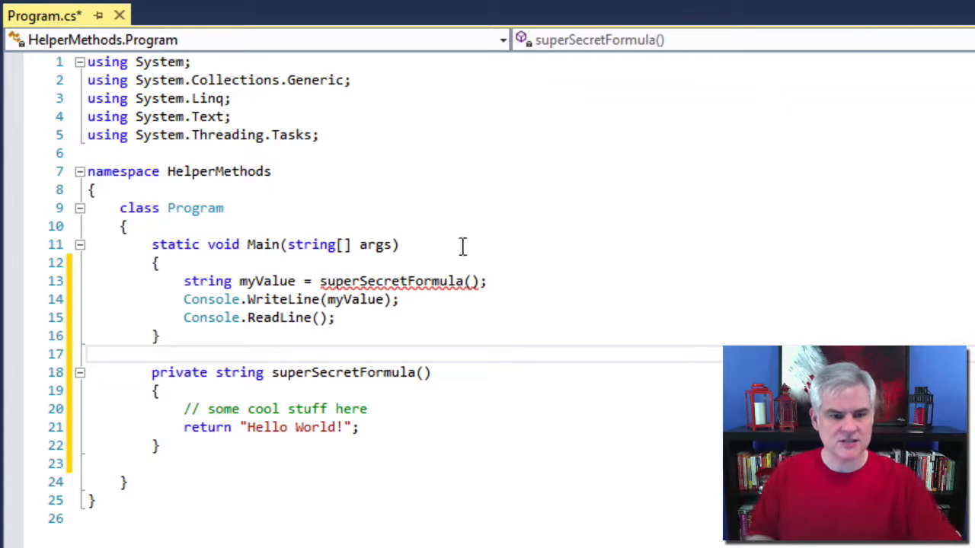
{"action": "mouse_move", "coordinate": [421, 439]}
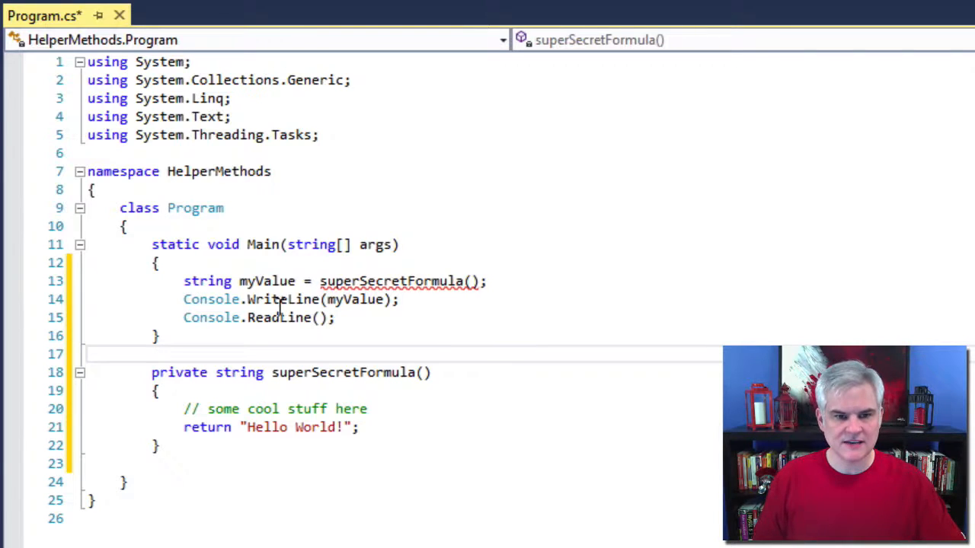
{"action": "double_click", "coordinate": [268, 280]}
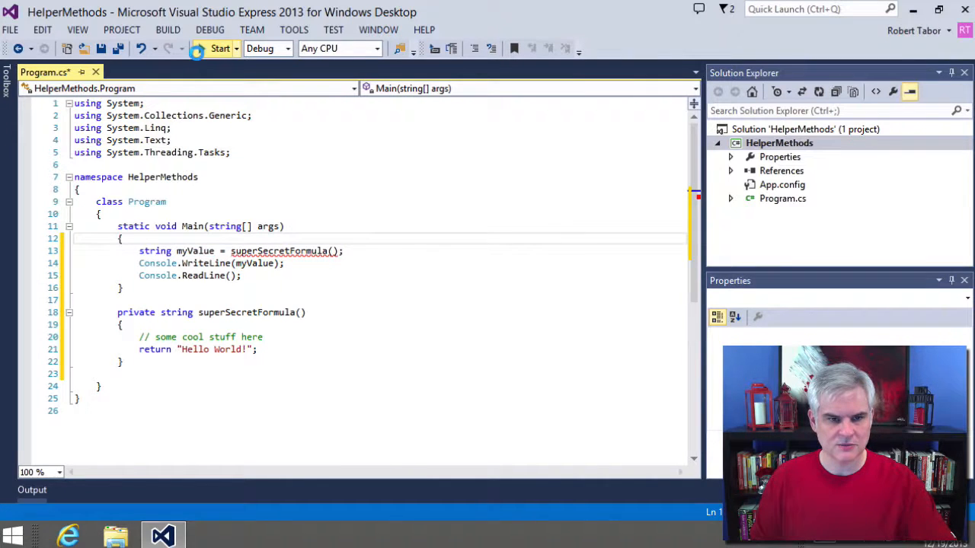
Start the program, accept running the last successful build, and dismiss the debugging error
{"action": "left_click", "coordinate": [220, 47]}
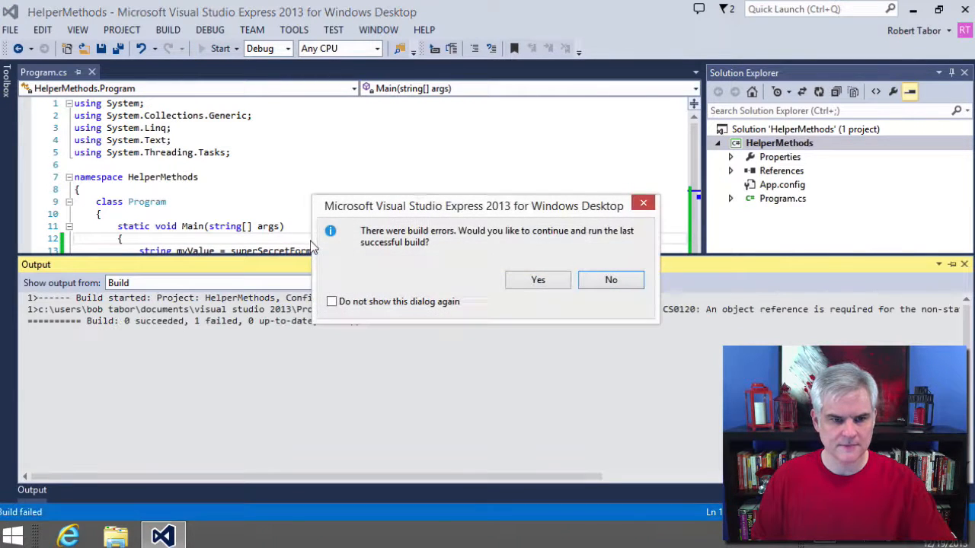
{"action": "left_click", "coordinate": [538, 281]}
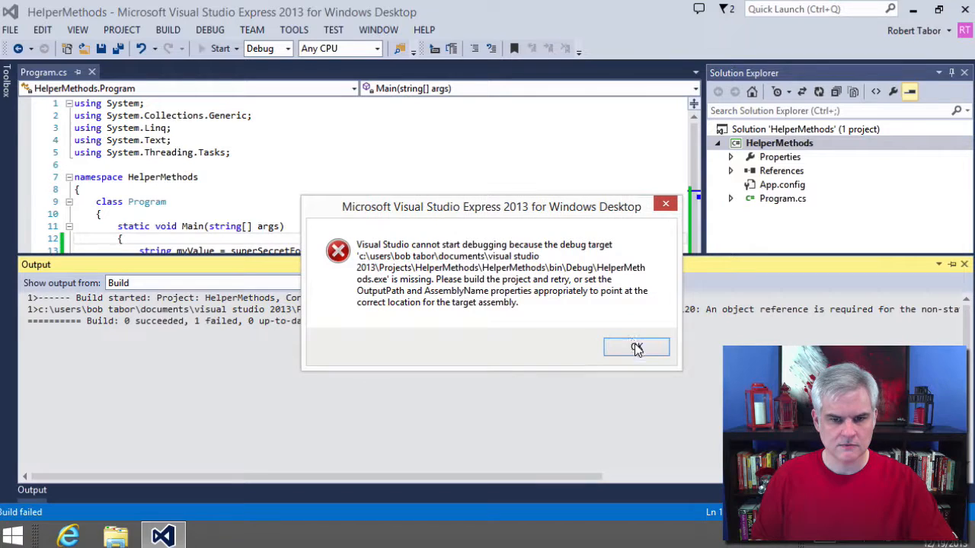
{"action": "left_click", "coordinate": [637, 348]}
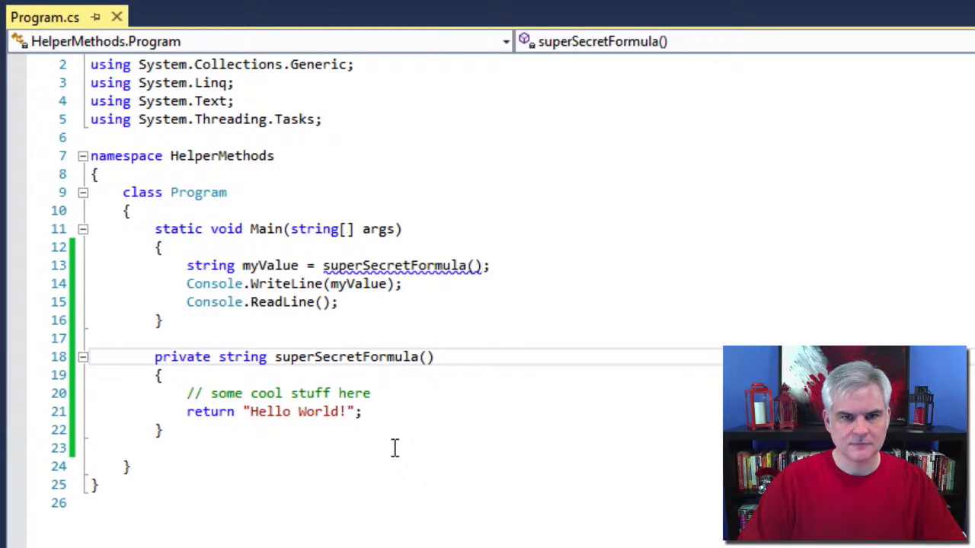
Declare superSecretFormula as private static string so Main can call it
{"action": "type", "text": "static"}
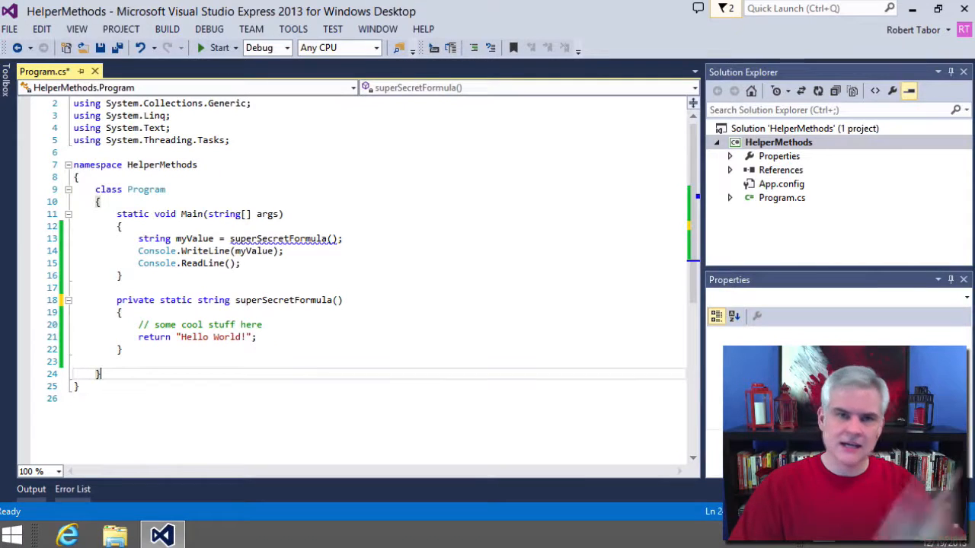
{"action": "mouse_move", "coordinate": [250, 29]}
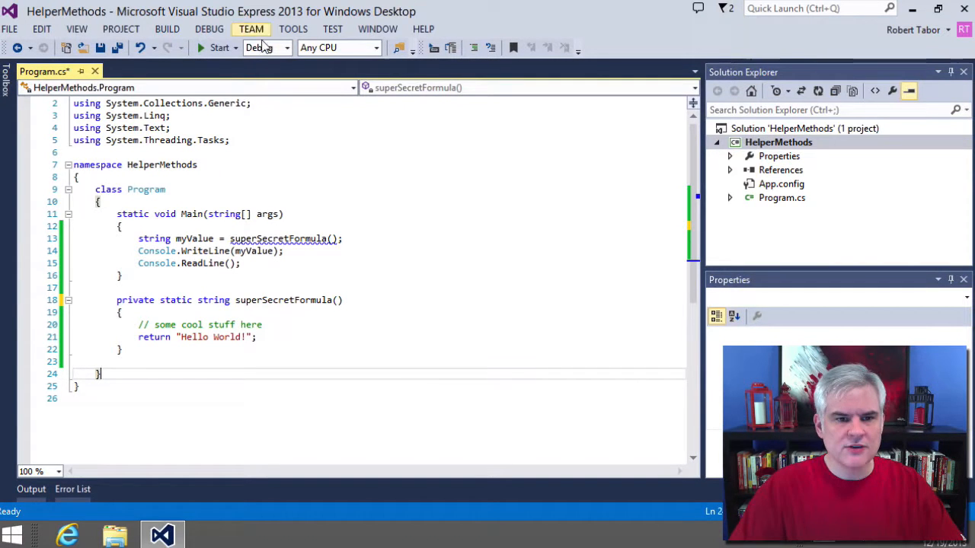
Add blank lines below superSecretFormula's closing brace inside the Program class
{"action": "left_click", "coordinate": [220, 47]}
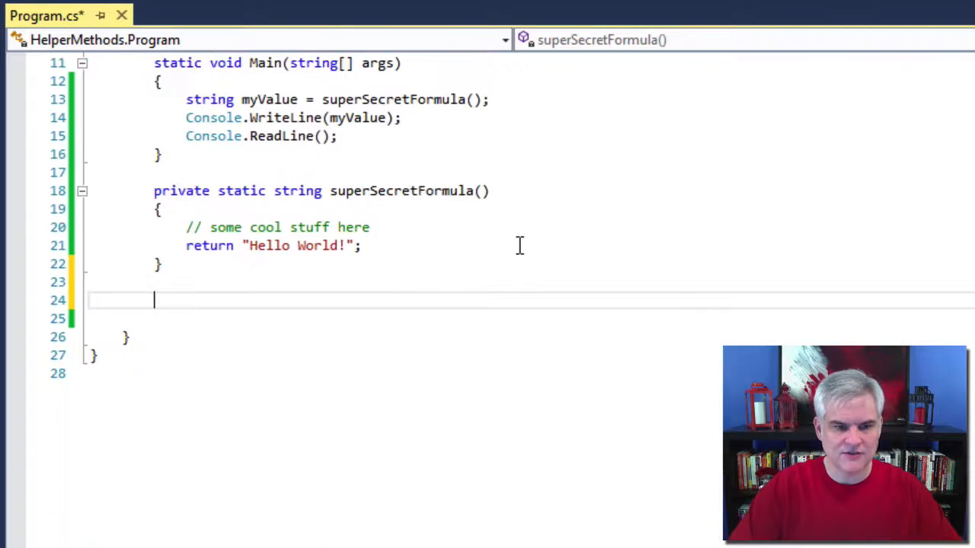
Declare private static string superSecretFormula(string name) below the first method
{"action": "type", "text": "private static string su"}
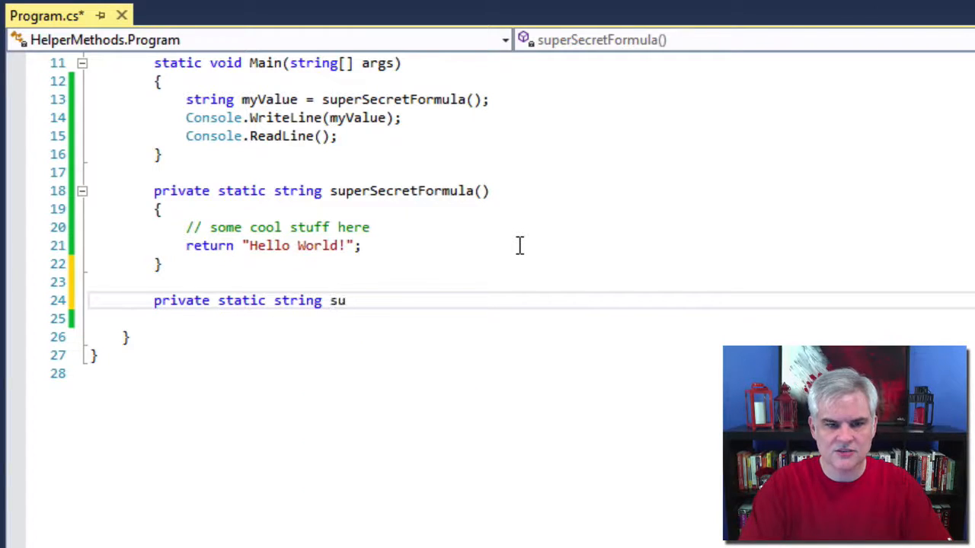
{"action": "type", "text": "perSece"}
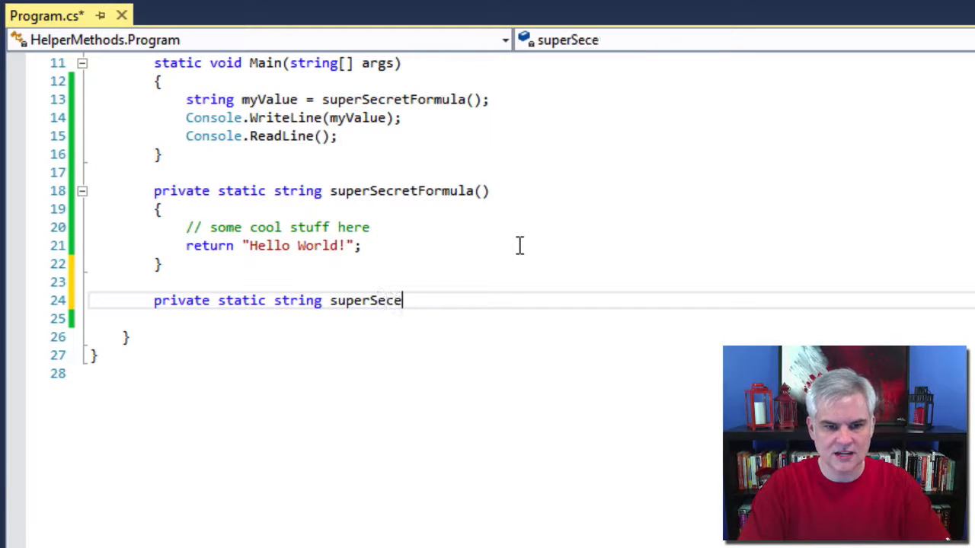
{"action": "type", "text": "tFormula"}
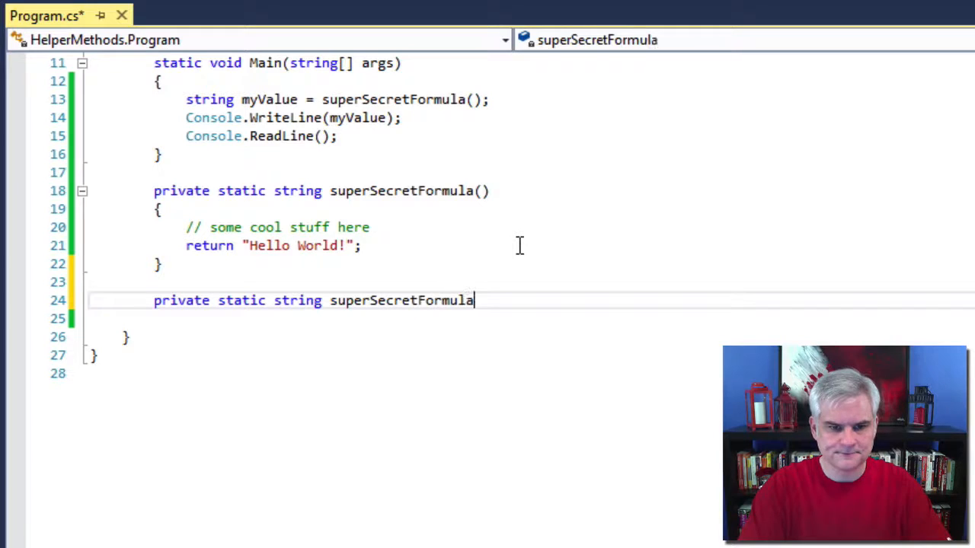
{"action": "type", "text": "(string n)"}
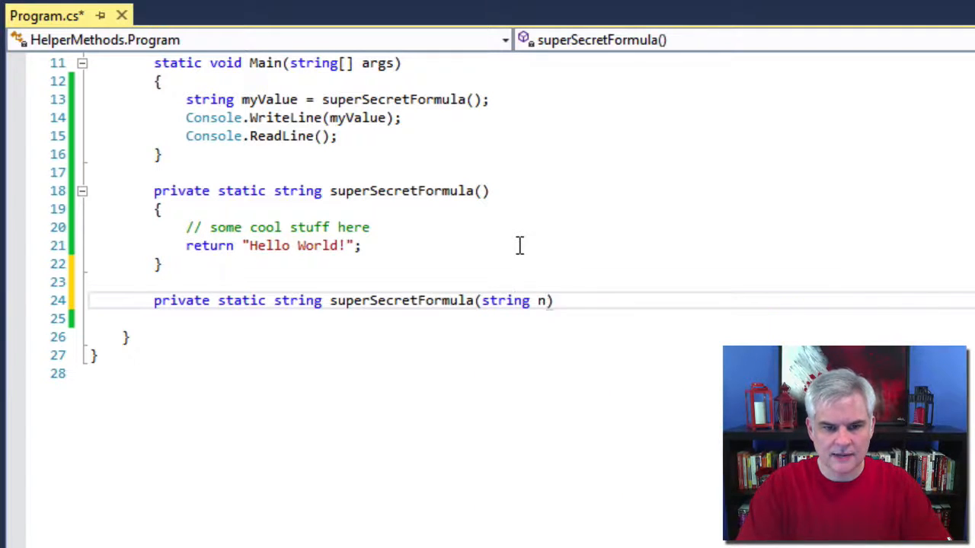
{"action": "type", "text": "ame"}
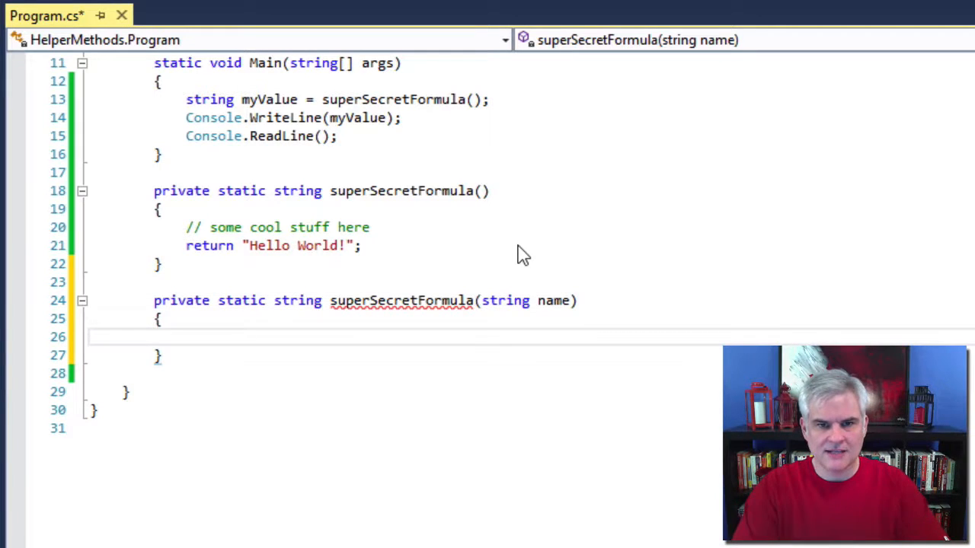
Return String.Format("Hello, {0}", name) from the new overload
{"action": "type", "text": "return String.Format"}
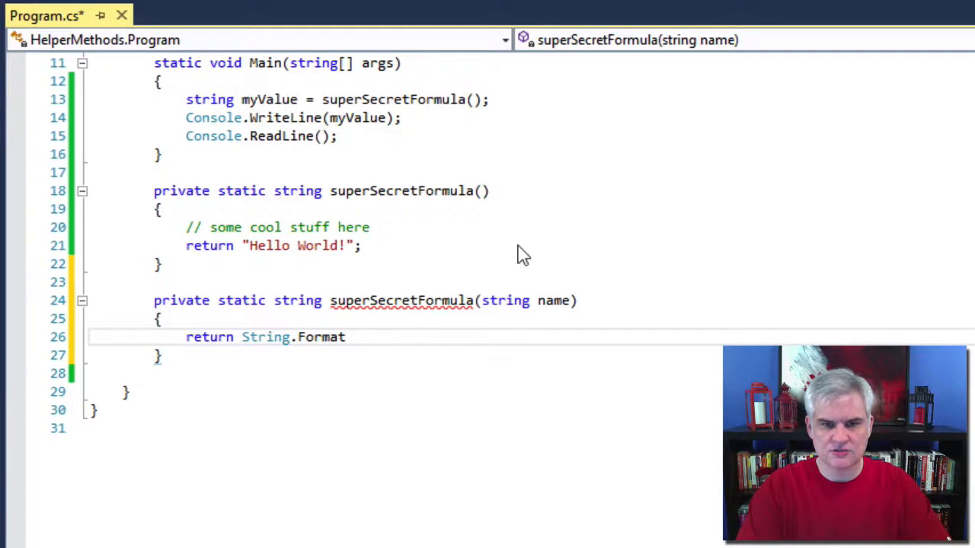
{"action": "type", "text": "(\"Hew"}
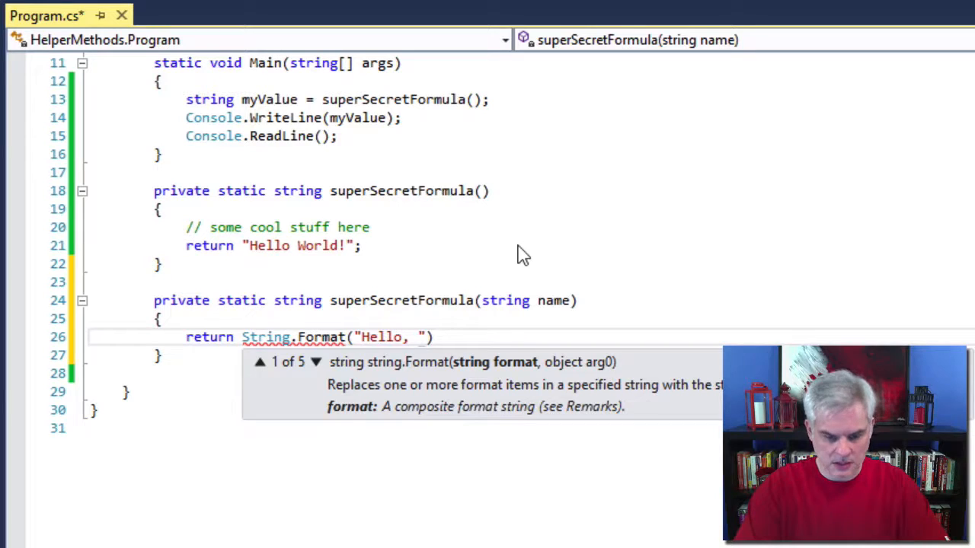
{"action": "type", "text": "{0}"}
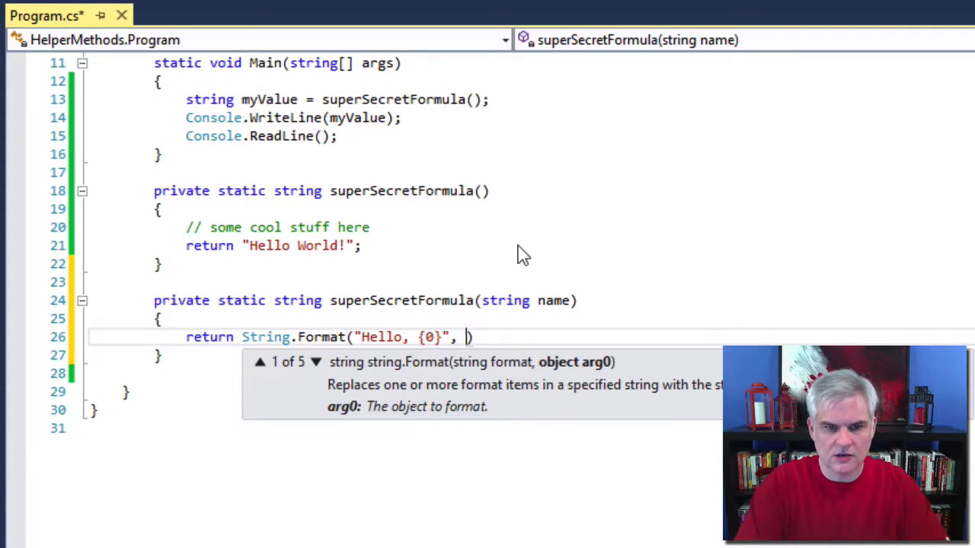
{"action": "type", "text": "name)"}
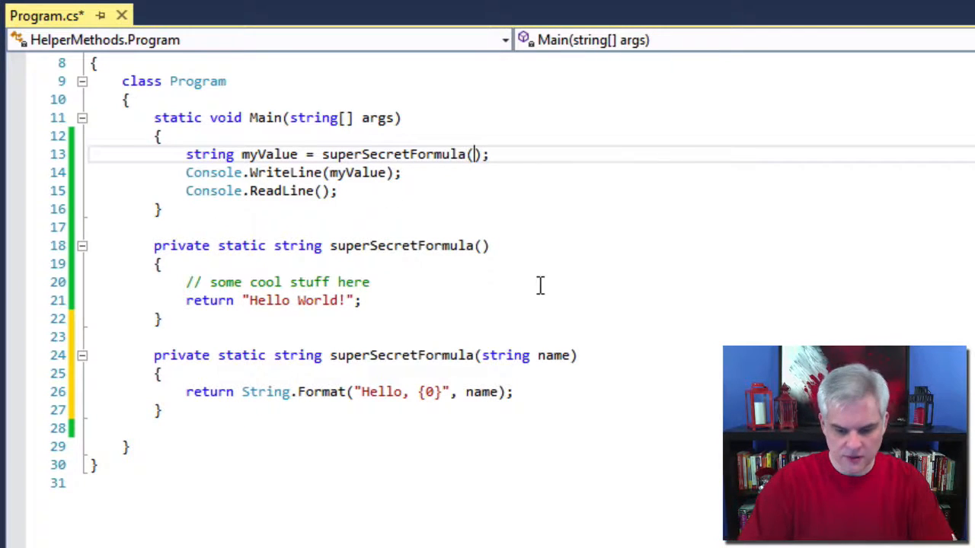
Change Main's call to superSecretFormula("world") and select the word world
{"action": "type", "text": "\"wor"}
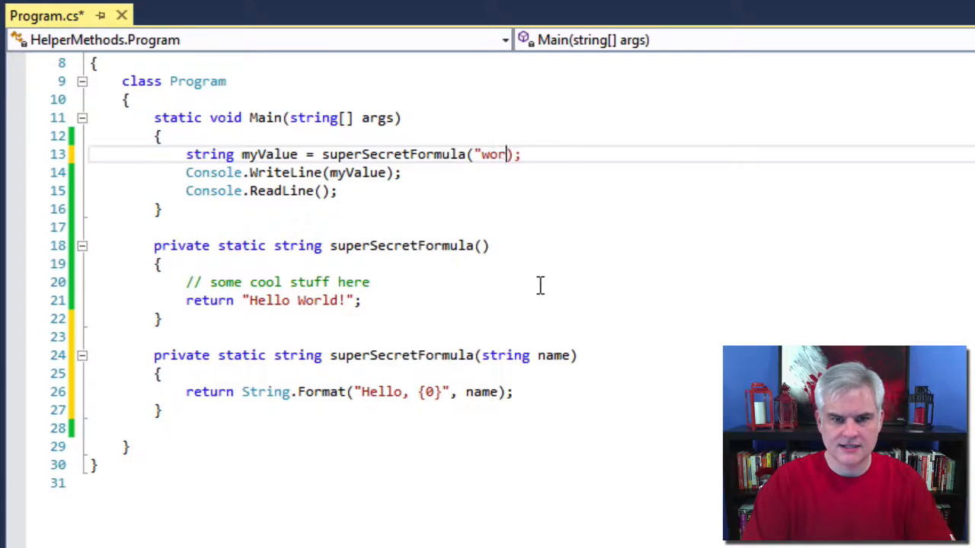
{"action": "type", "text": "ld\""}
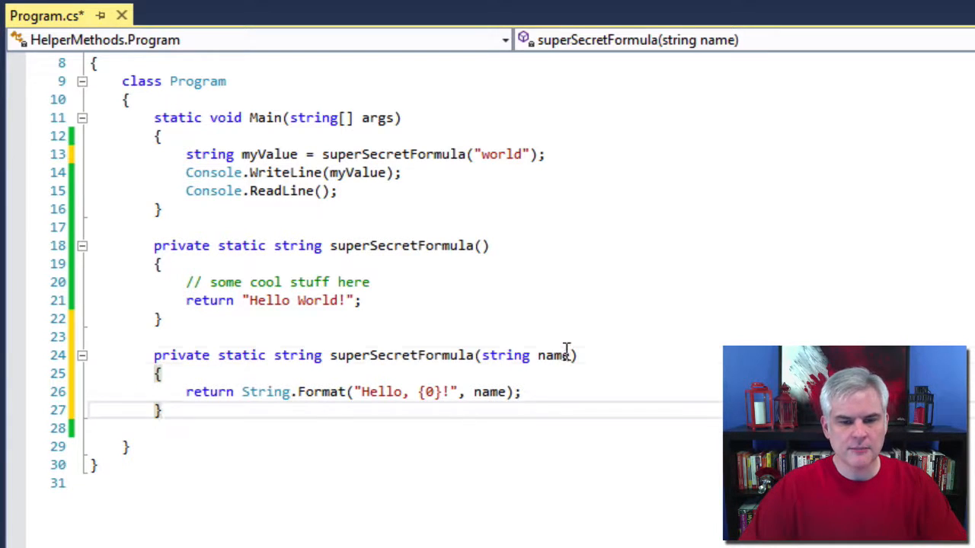
{"action": "double_click", "coordinate": [500, 154]}
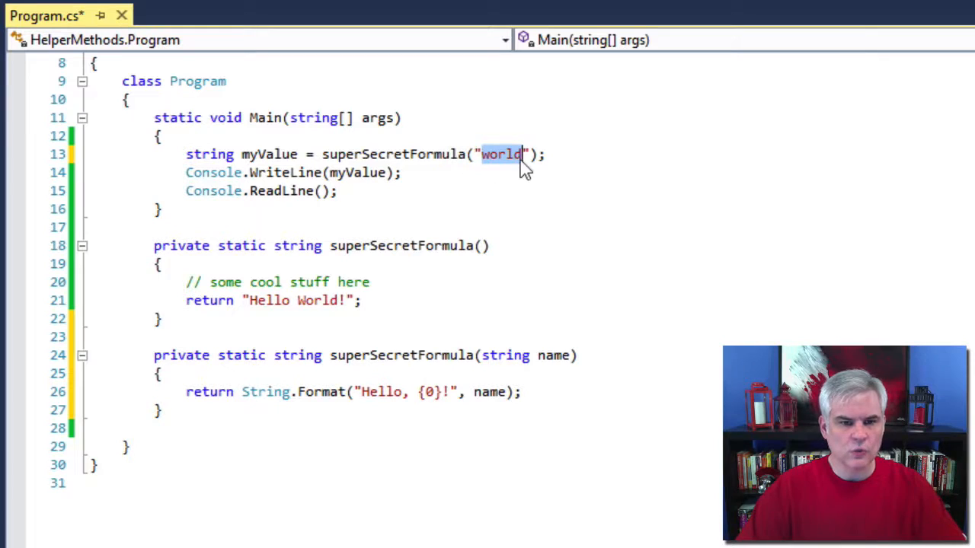
{"action": "mouse_move", "coordinate": [351, 350]}
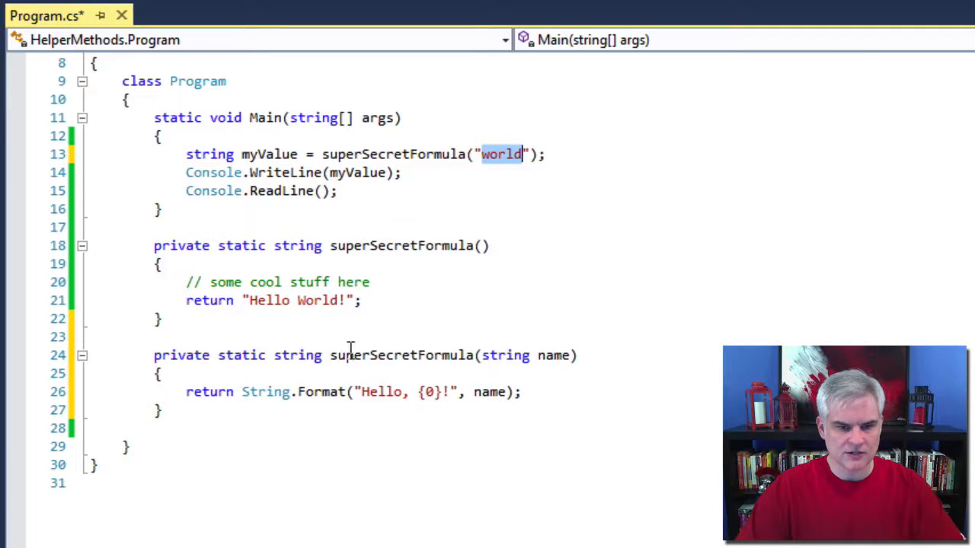
{"action": "mouse_move", "coordinate": [439, 363]}
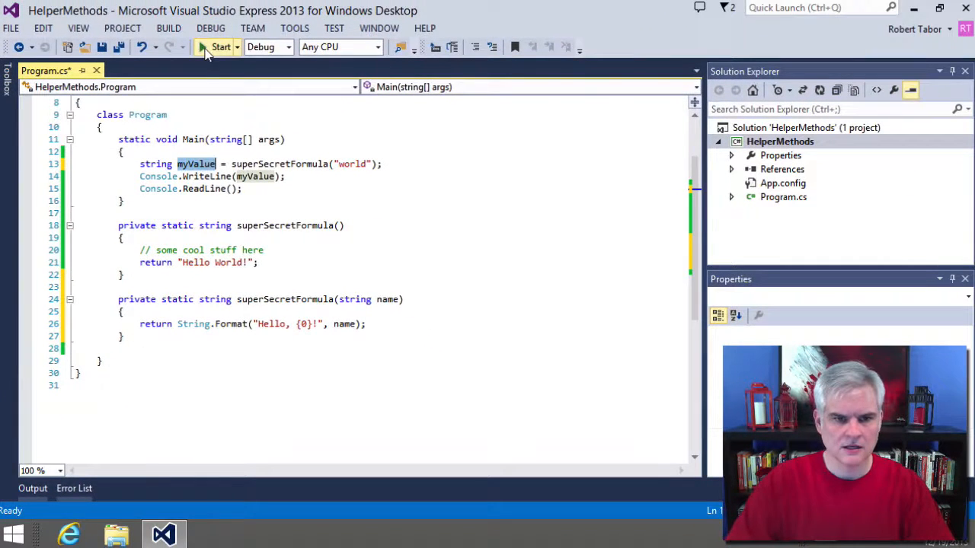
{"action": "left_click", "coordinate": [219, 46]}
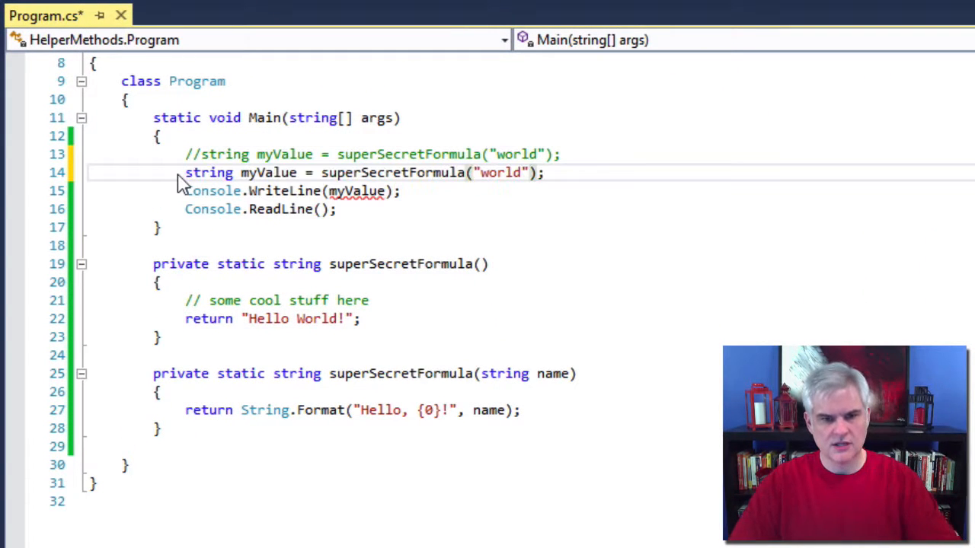
Replace the "world" argument with "sunshine" in Main's call
{"action": "double_click", "coordinate": [501, 173]}
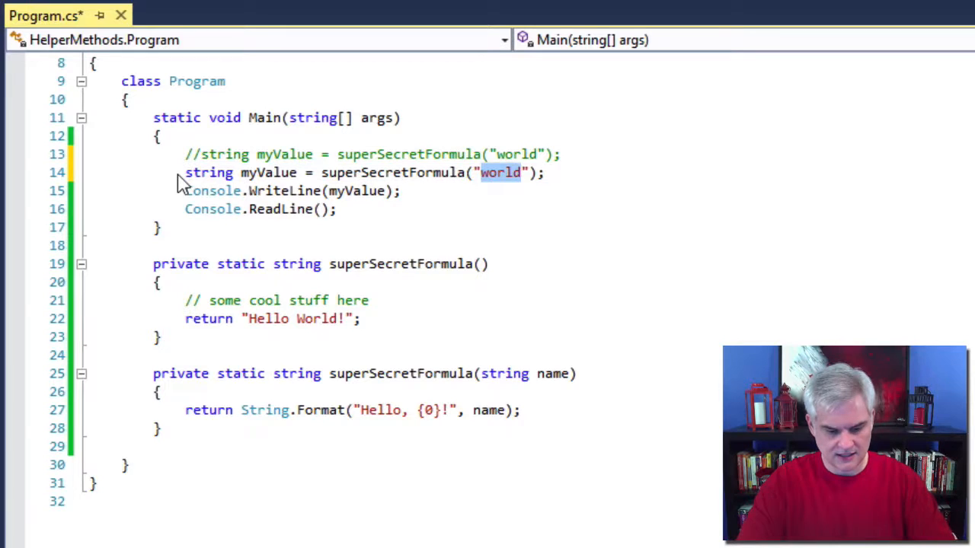
{"action": "type", "text": "sunshine"}
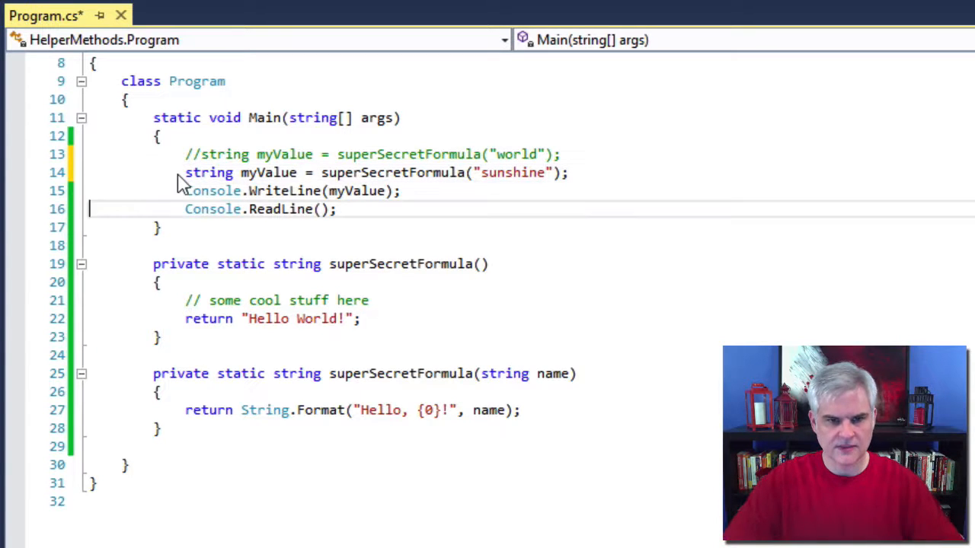
{"action": "left_click", "coordinate": [342, 410]}
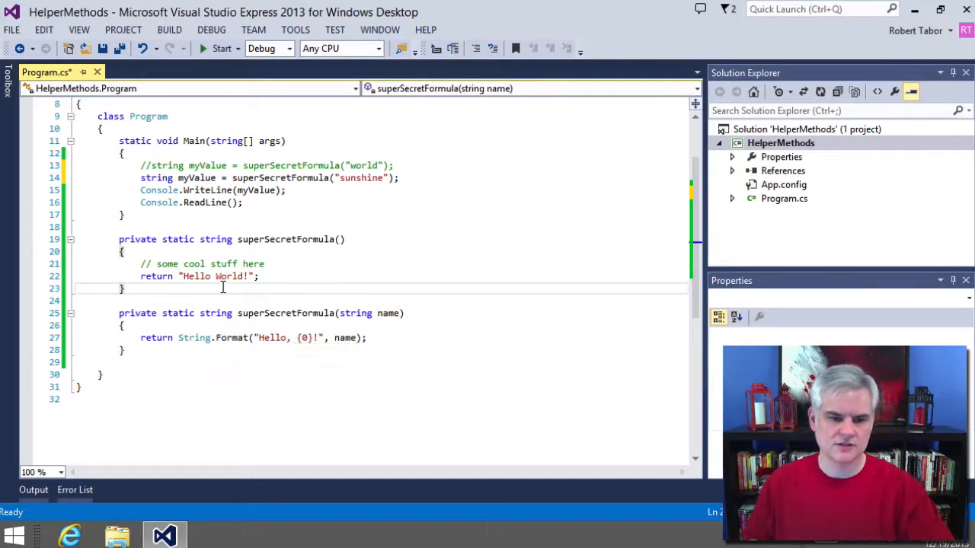
{"action": "mouse_move", "coordinate": [222, 47]}
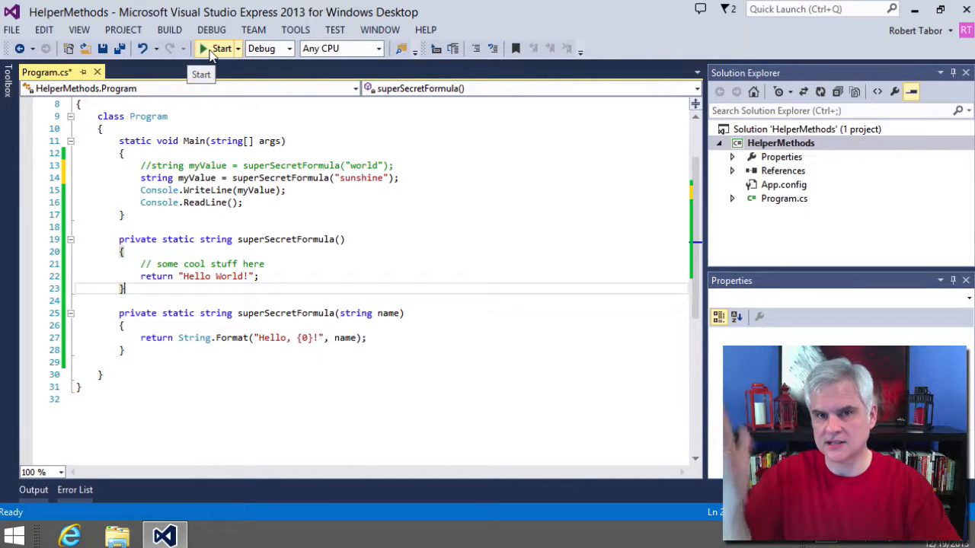
Run HelperMethods to see Hello, sunshine! and close the console window
{"action": "left_click", "coordinate": [221, 47]}
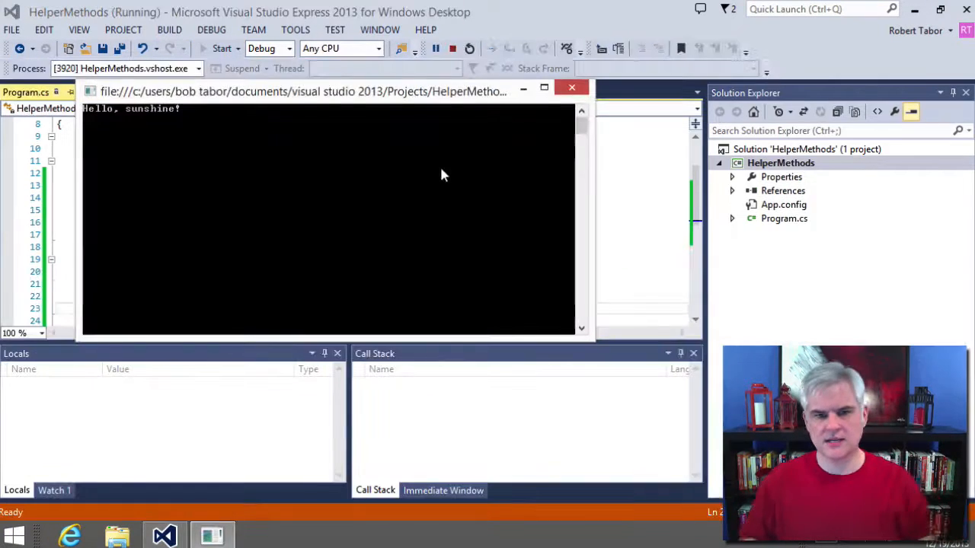
{"action": "left_click", "coordinate": [573, 87]}
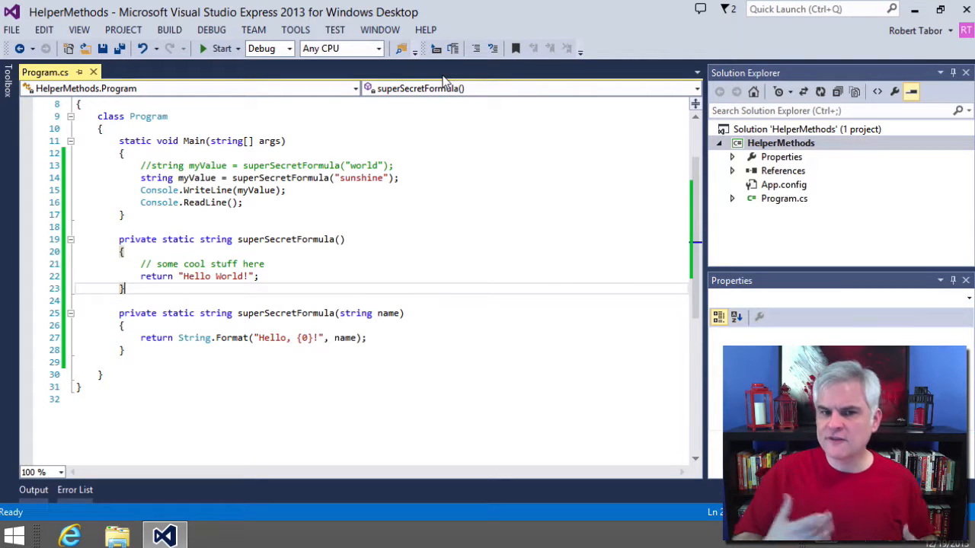
{"action": "mouse_move", "coordinate": [338, 288]}
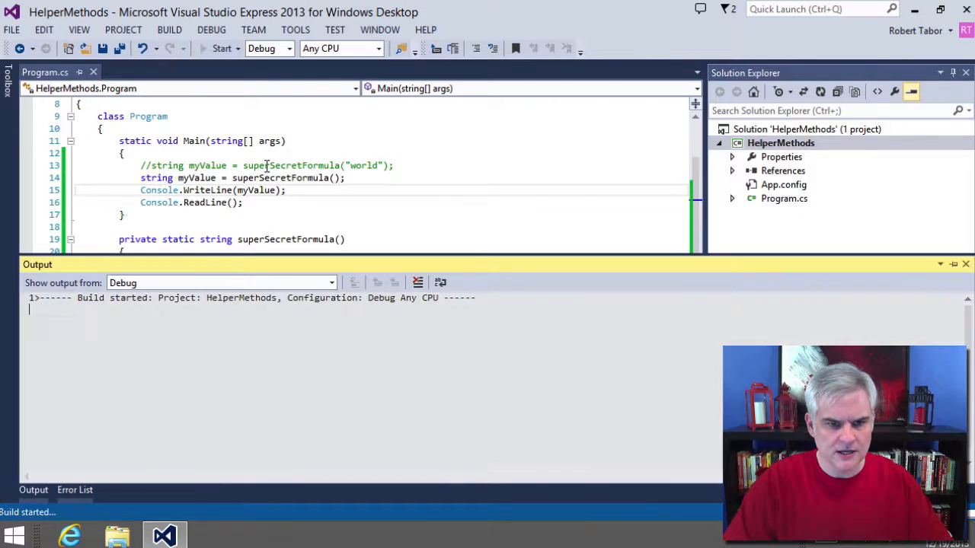
Restore the "sunshine" argument in Main's superSecretFormula call and dismiss the Output pane
{"action": "left_click", "coordinate": [222, 47]}
{"action": "type", "text": "\"sunshine\""}
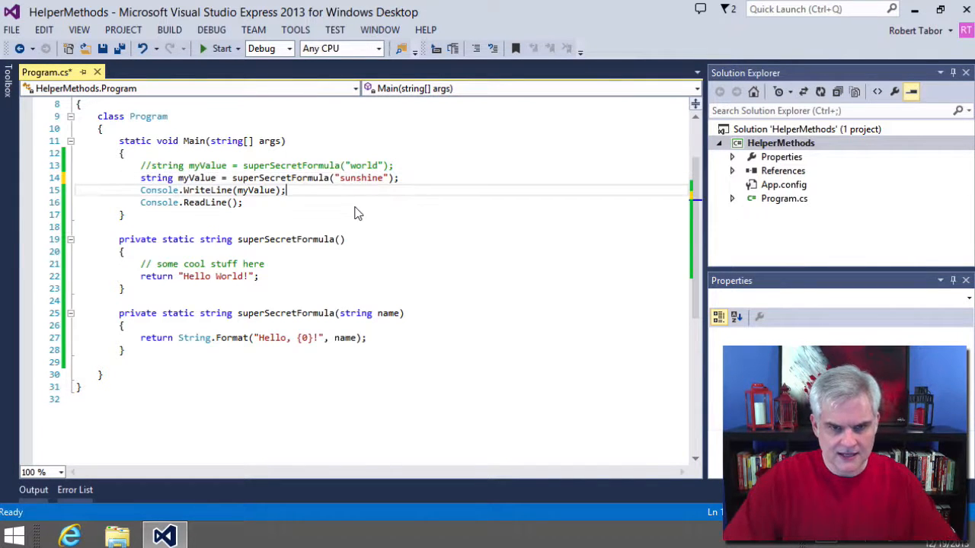
{"action": "left_click", "coordinate": [221, 47]}
{"action": "type", "text": "s"}
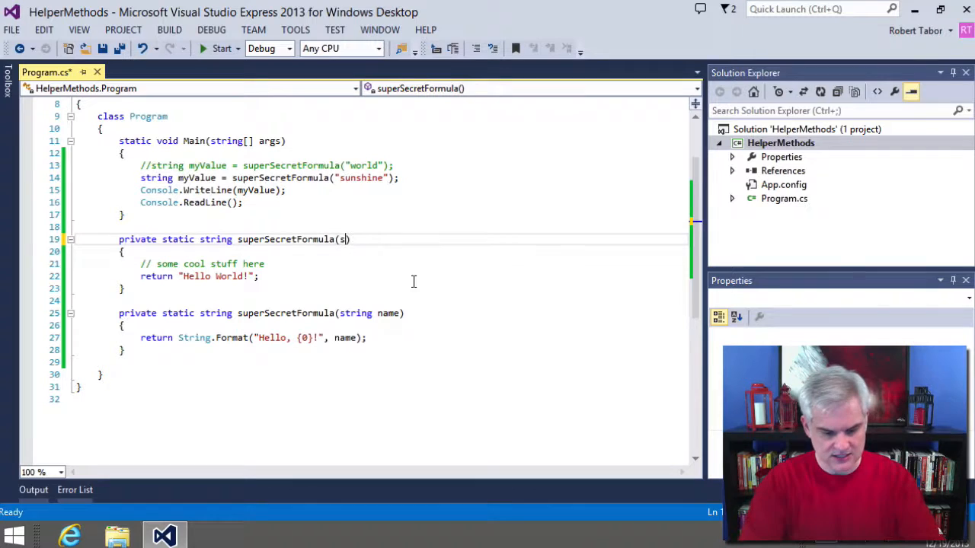
{"action": "type", "text": "tring myo"}
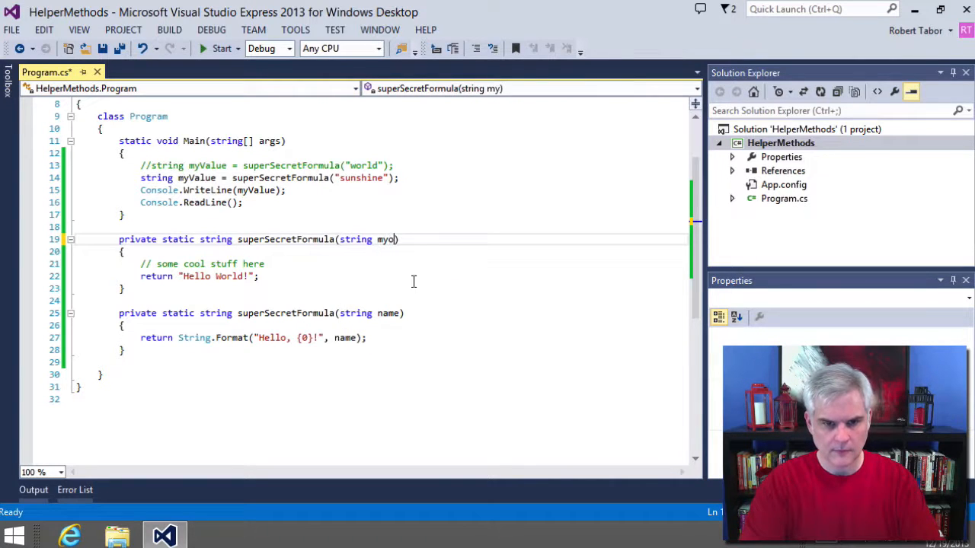
{"action": "type", "text": "thername"}
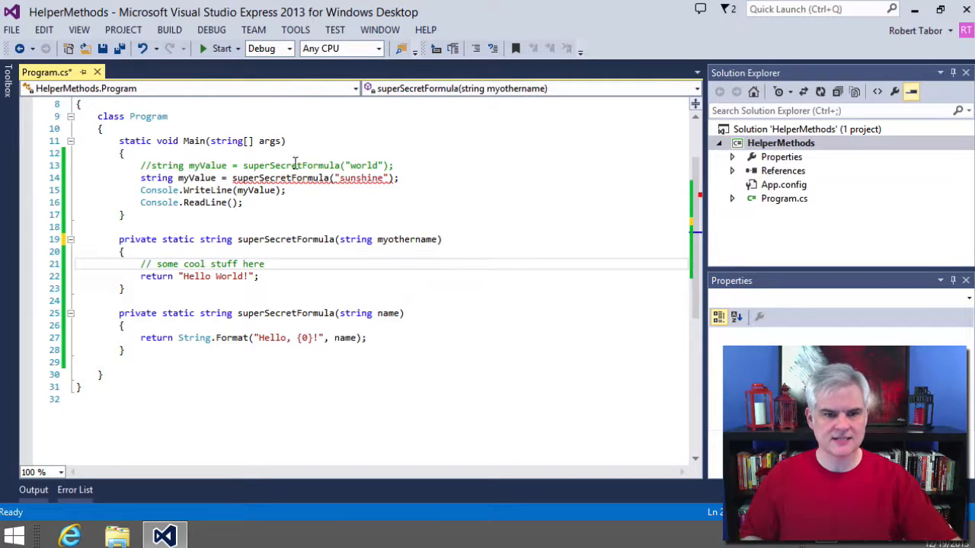
{"action": "mouse_move", "coordinate": [289, 176]}
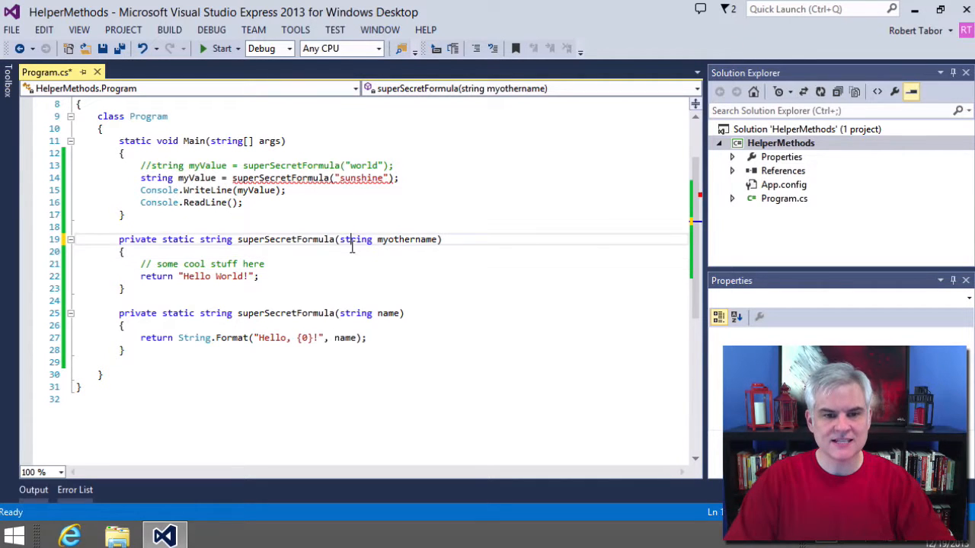
{"action": "double_click", "coordinate": [356, 240]}
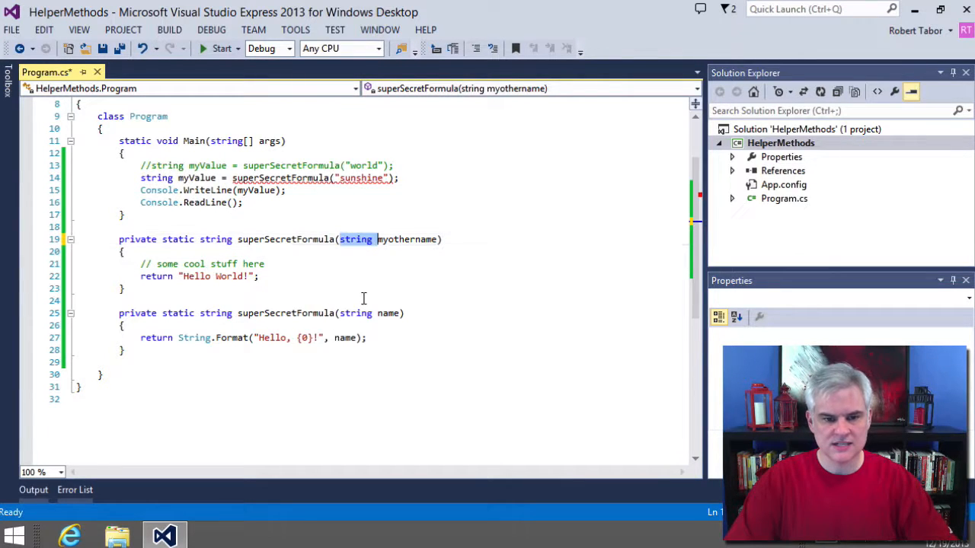
{"action": "type", "text": "int"}
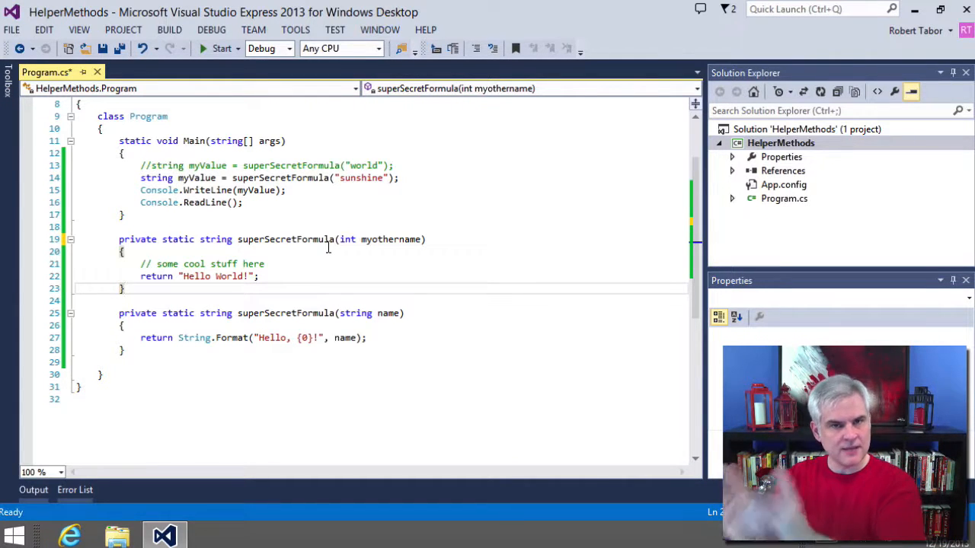
{"action": "mouse_move", "coordinate": [354, 253]}
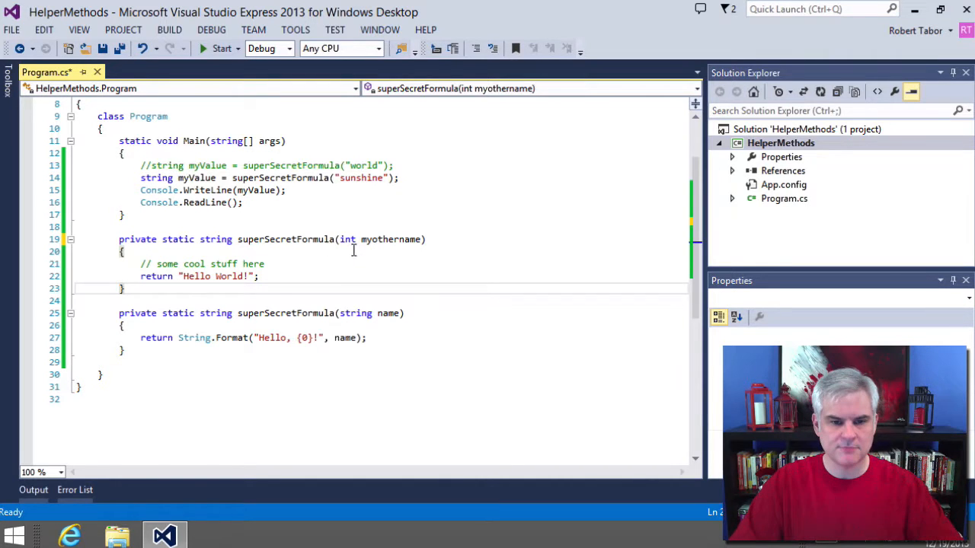
{"action": "key", "text": "Delete"}
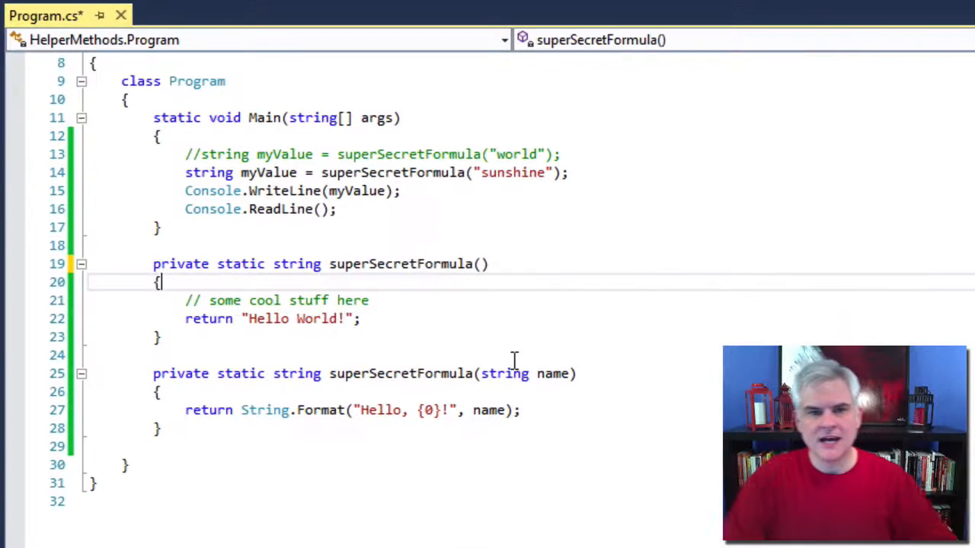
Begin a new 'Console.W' statement on the line after the existing WriteLine call
{"action": "left_click", "coordinate": [524, 410]}
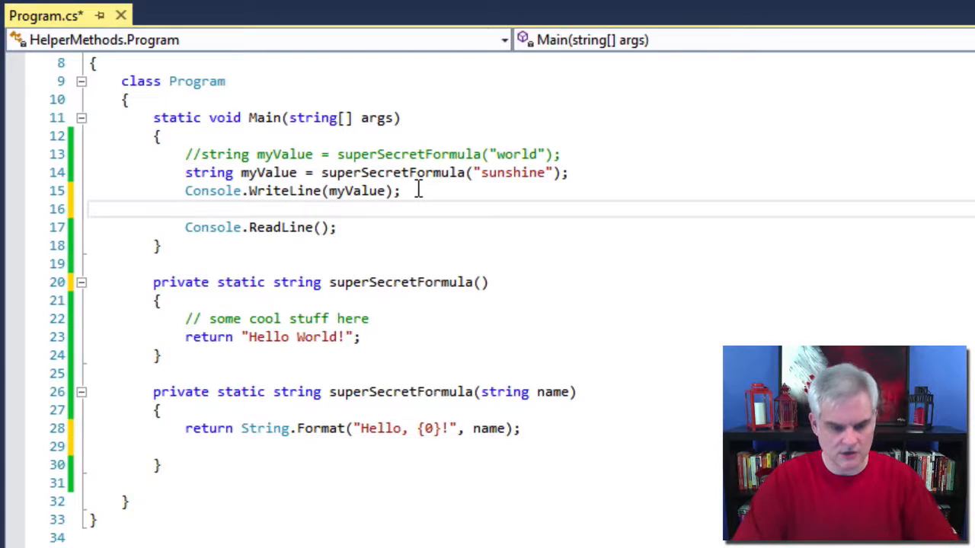
{"action": "type", "text": "Console.W"}
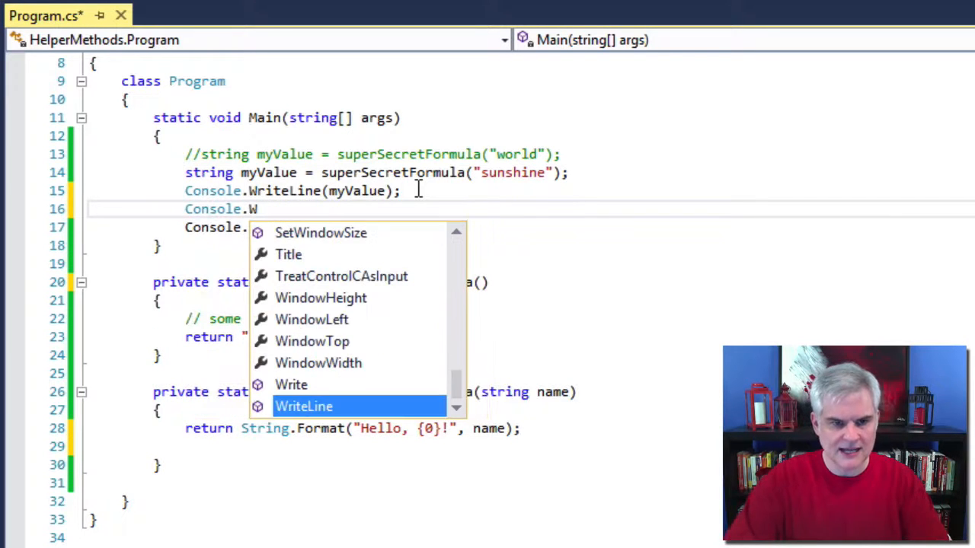